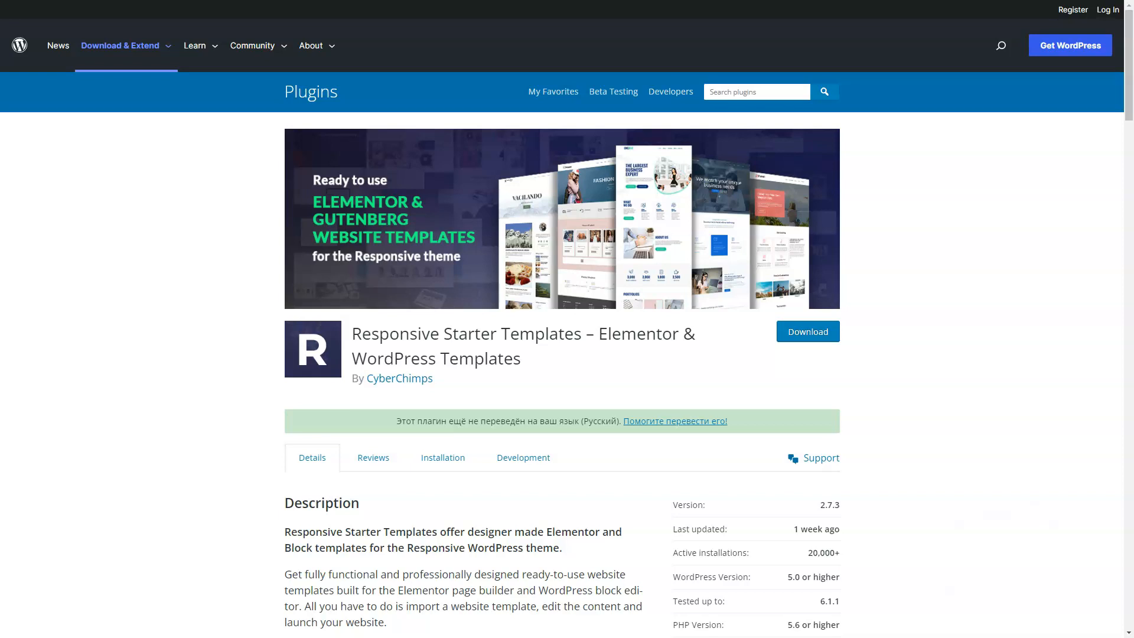
Step: Scroll the plugin page through Screenshots and FAQ down to Contributors & Developers
scroll(down, 3)
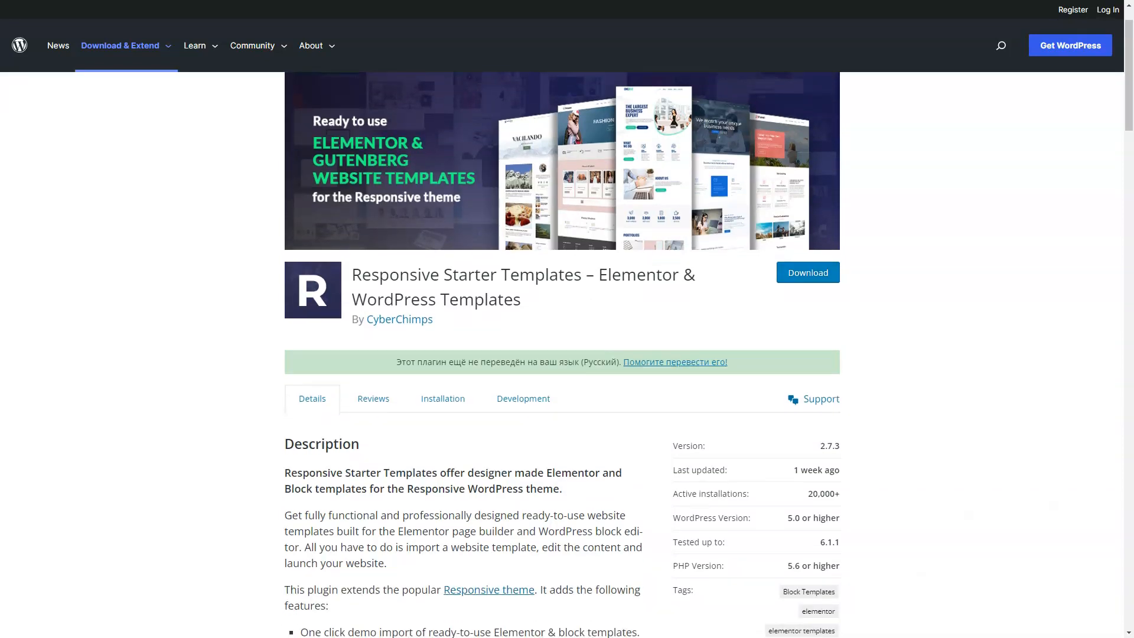
scroll(down, 3)
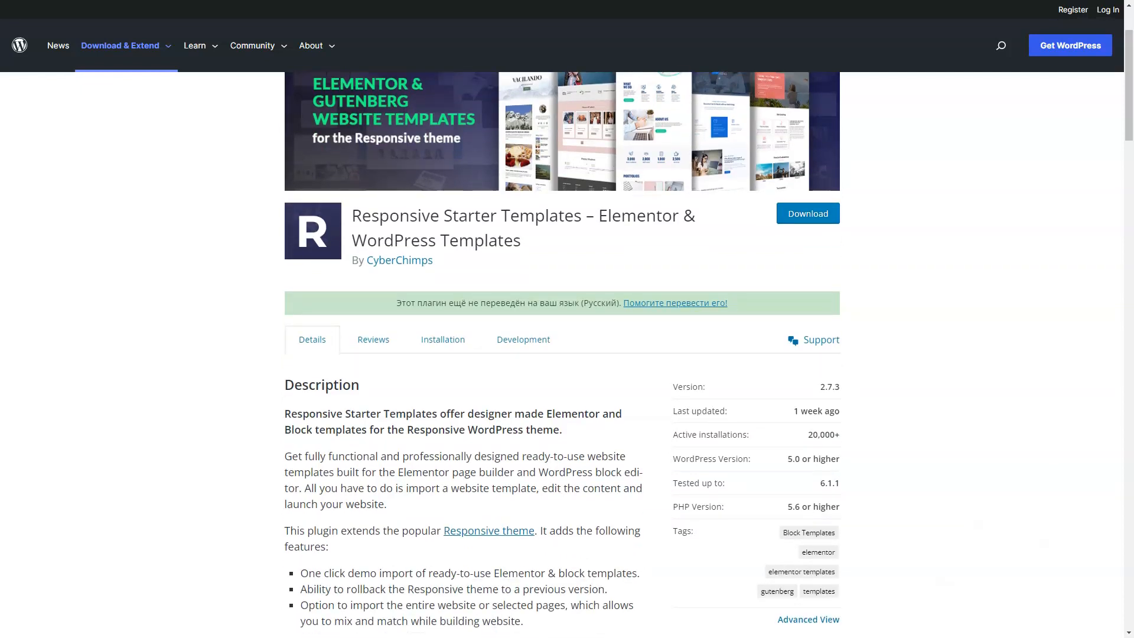
scroll(down, 3)
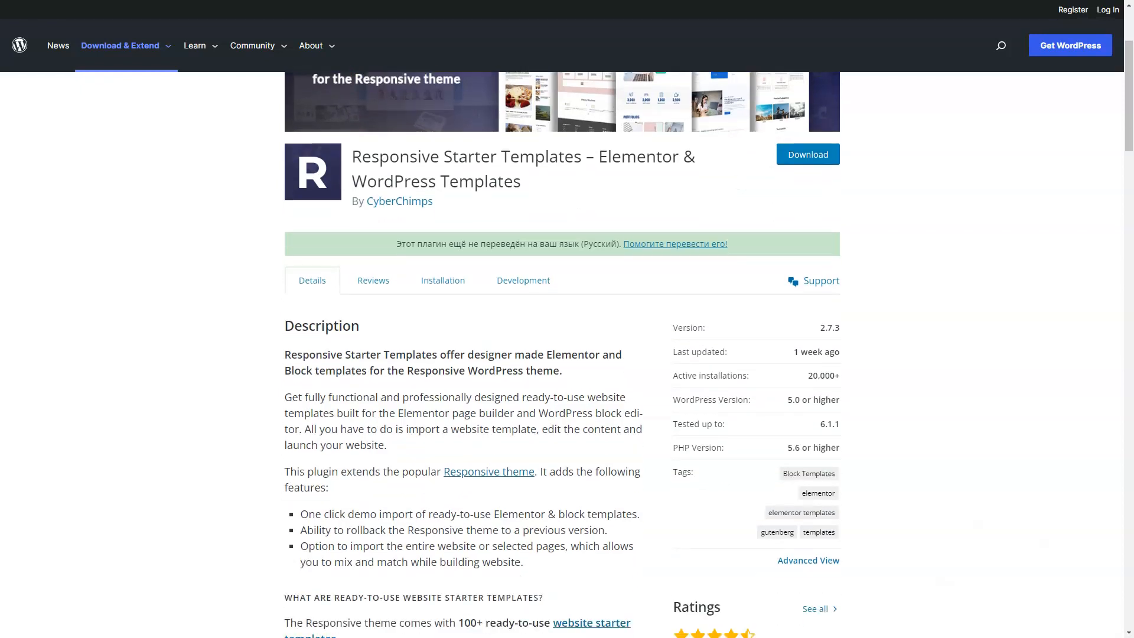
scroll(down, 3)
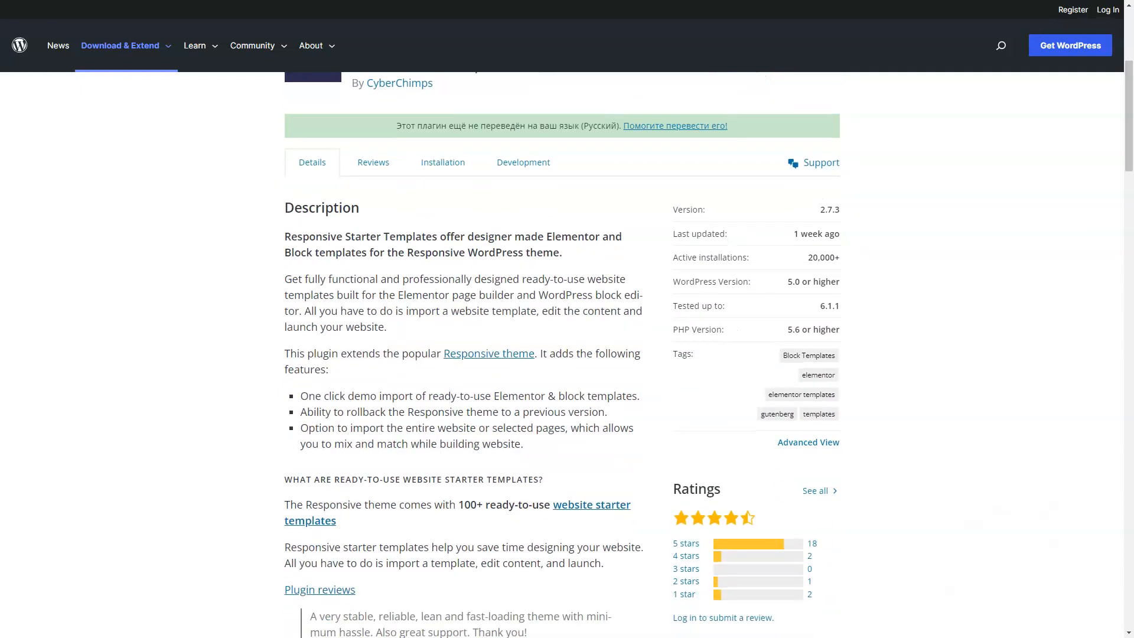
scroll(down, 3)
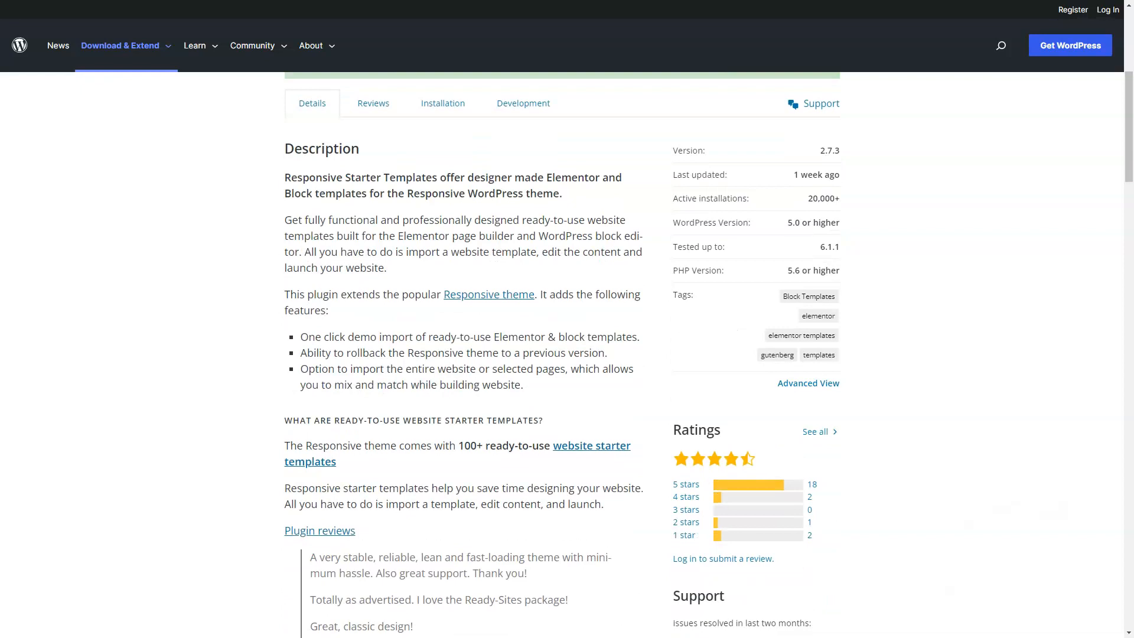
scroll(down, 3)
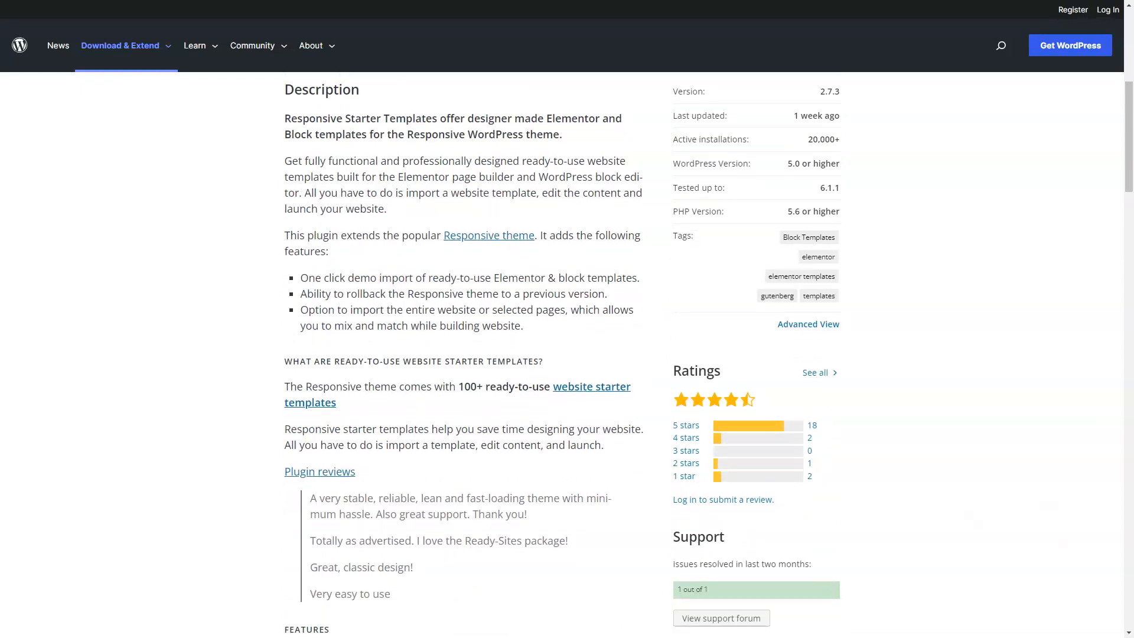
scroll(down, 3)
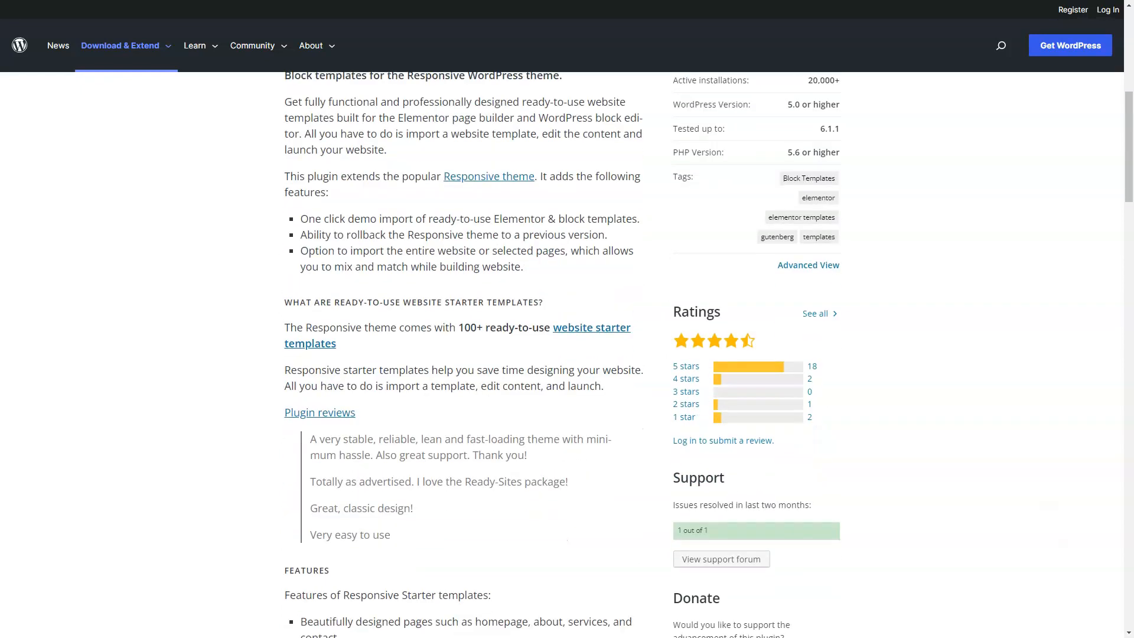
scroll(down, 3)
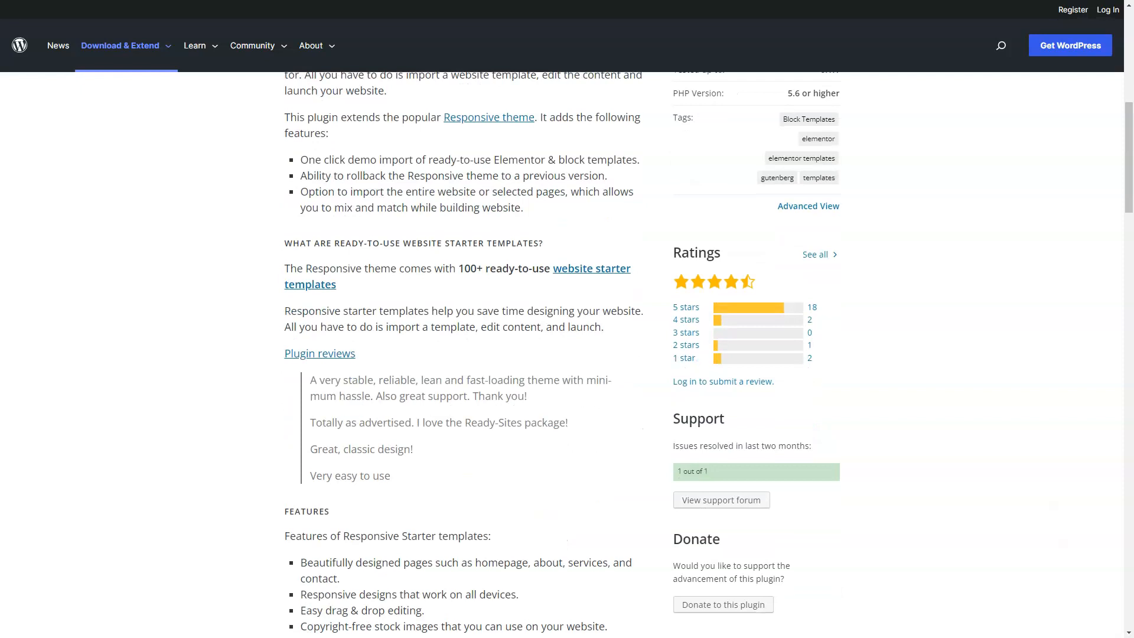
scroll(down, 3)
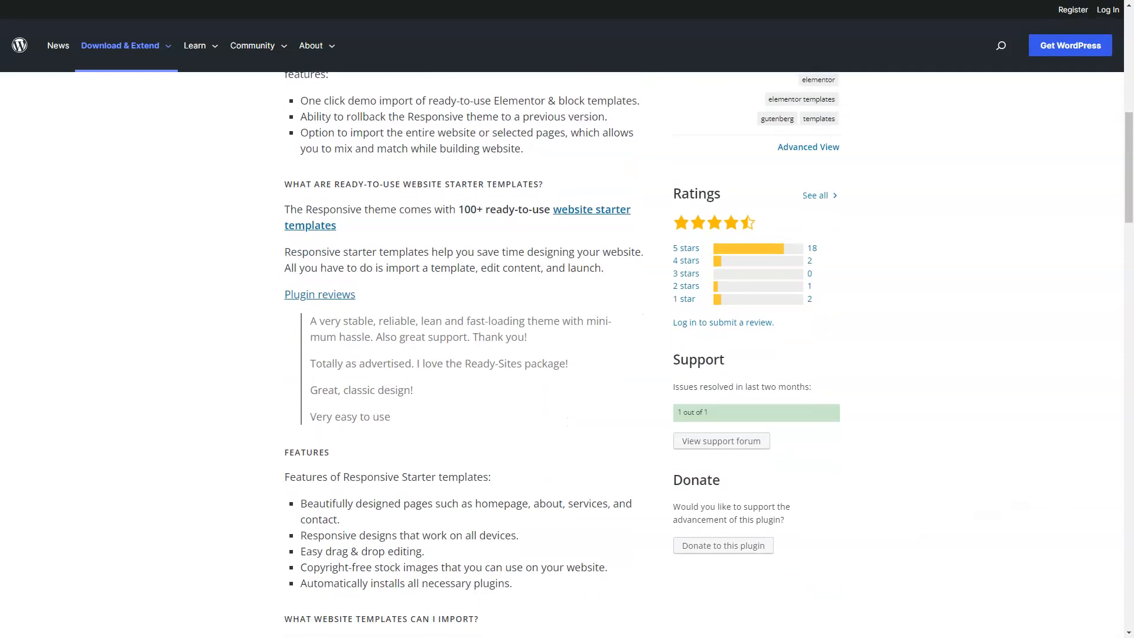
scroll(down, 3)
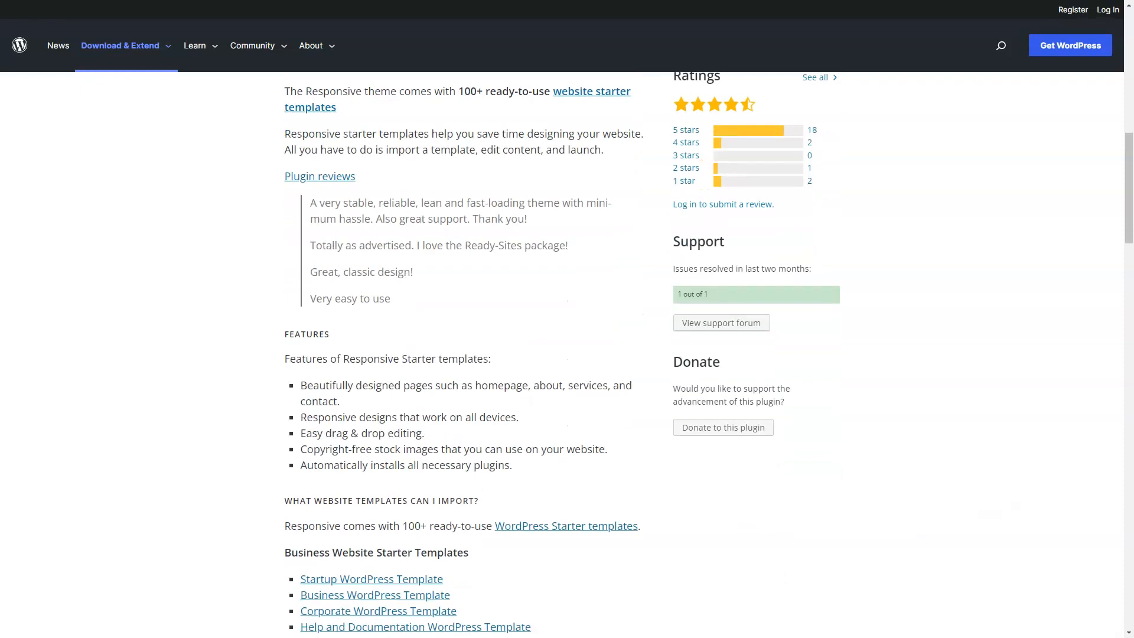
scroll(down, 3)
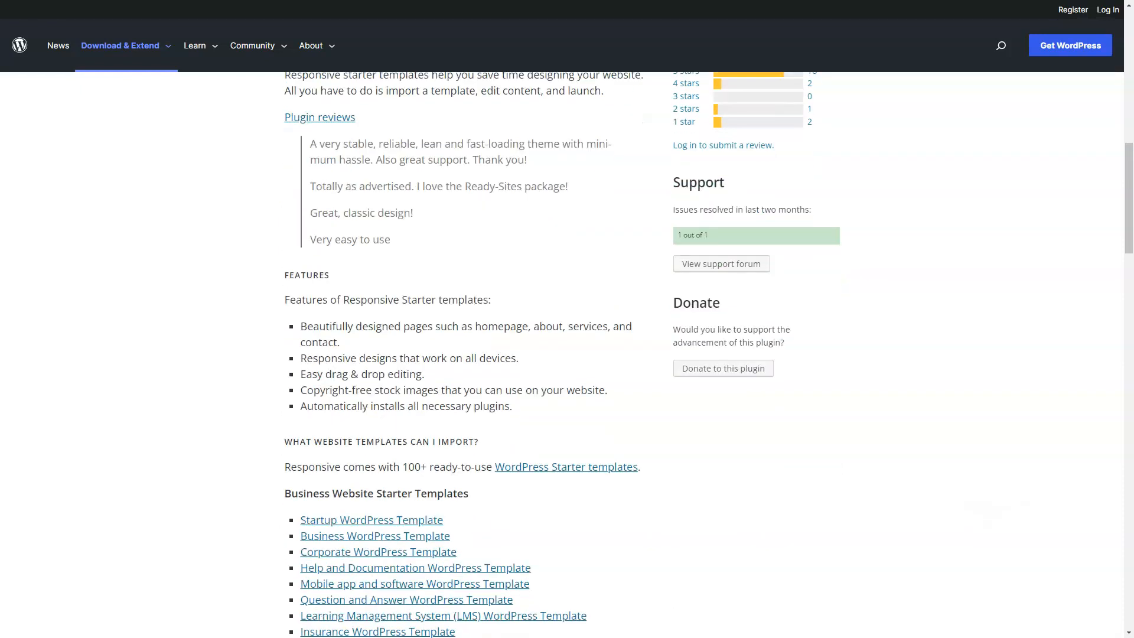
scroll(down, 3)
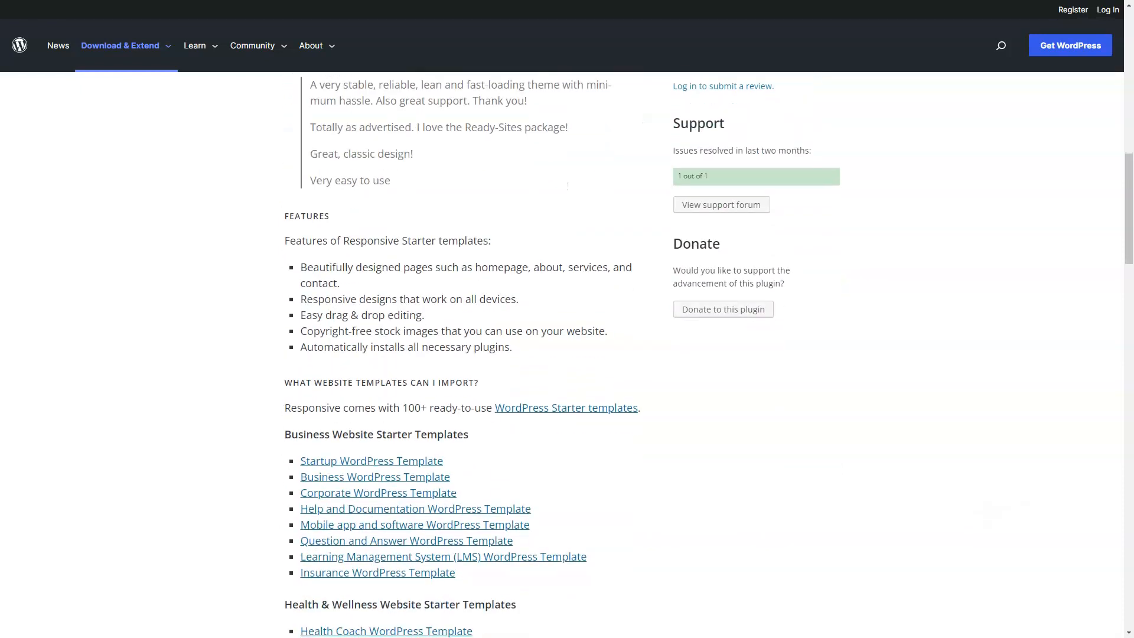
scroll(down, 3)
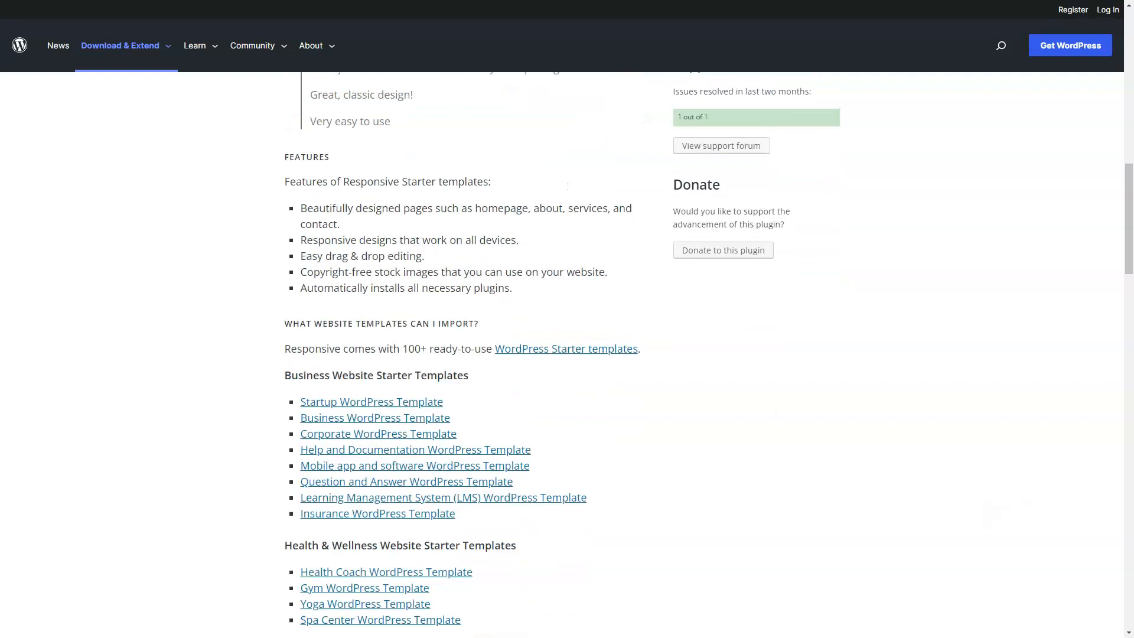
scroll(down, 3)
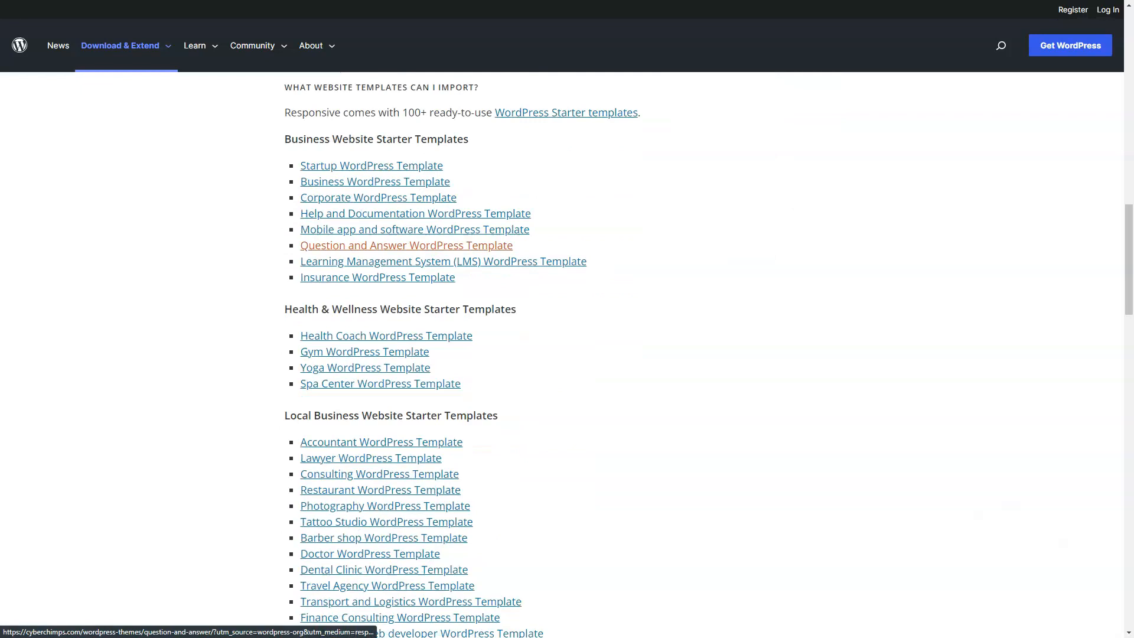
scroll(down, 3)
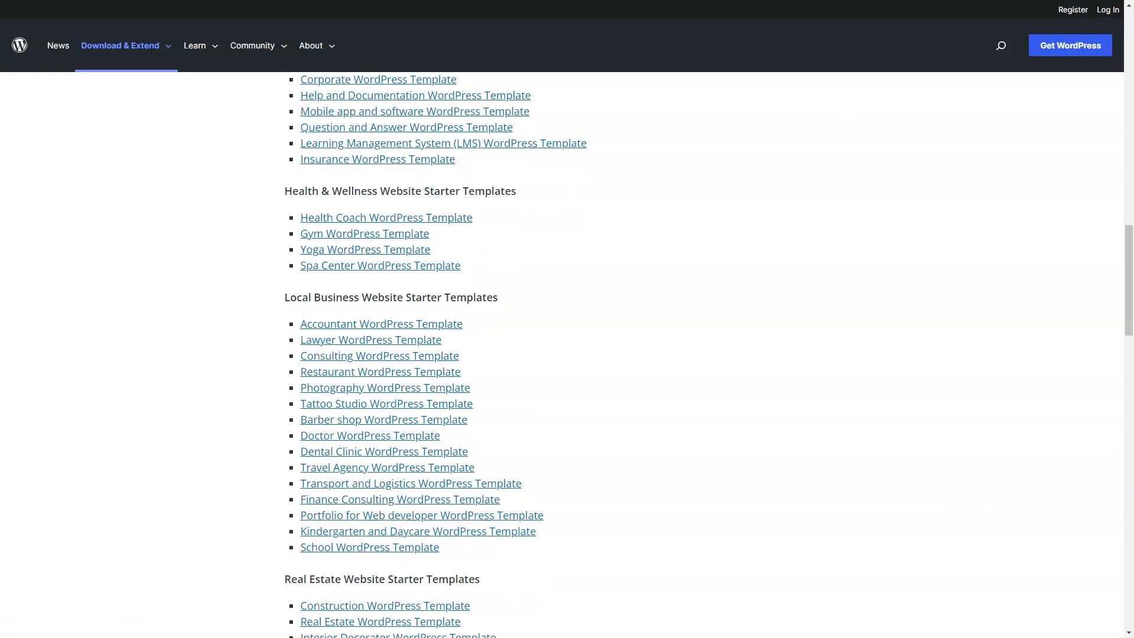
scroll(down, 3)
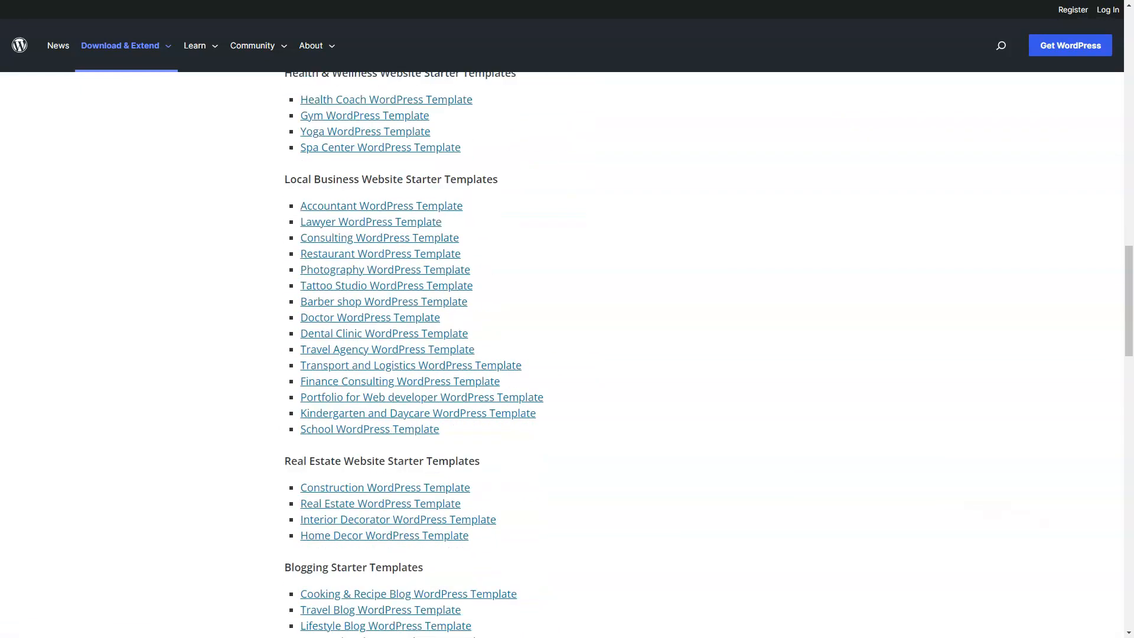
scroll(down, 3)
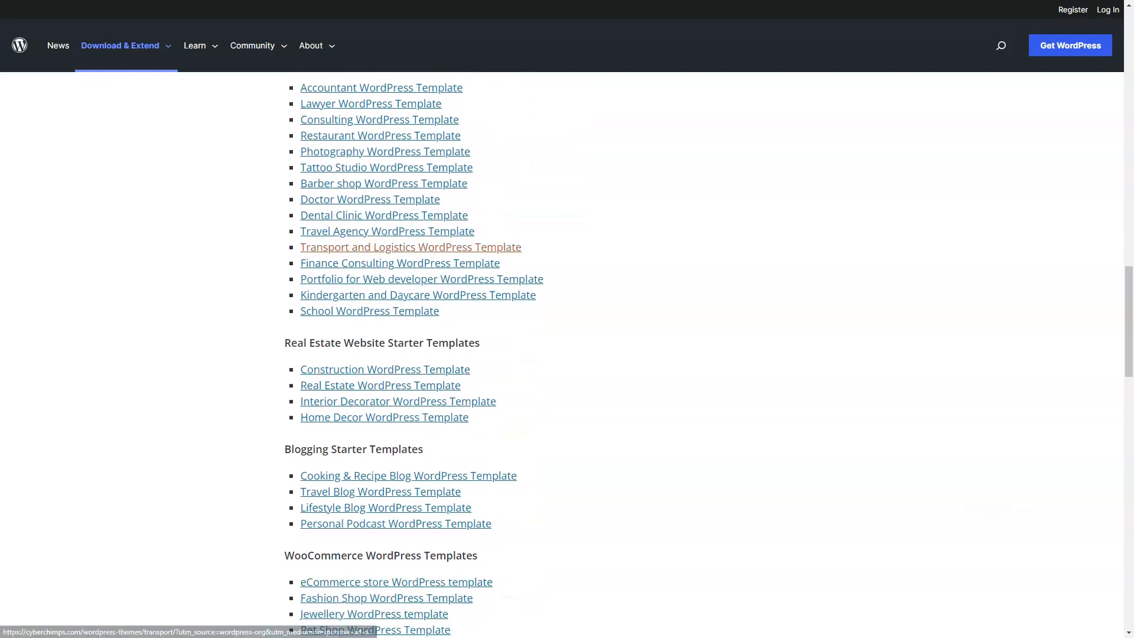
scroll(down, 3)
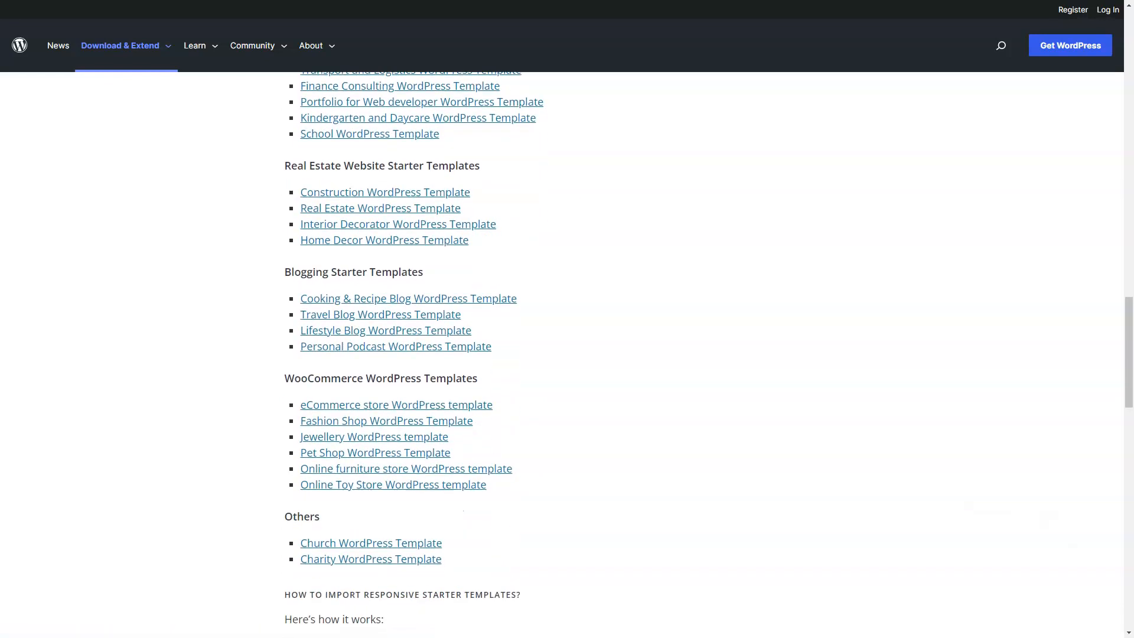
scroll(down, 3)
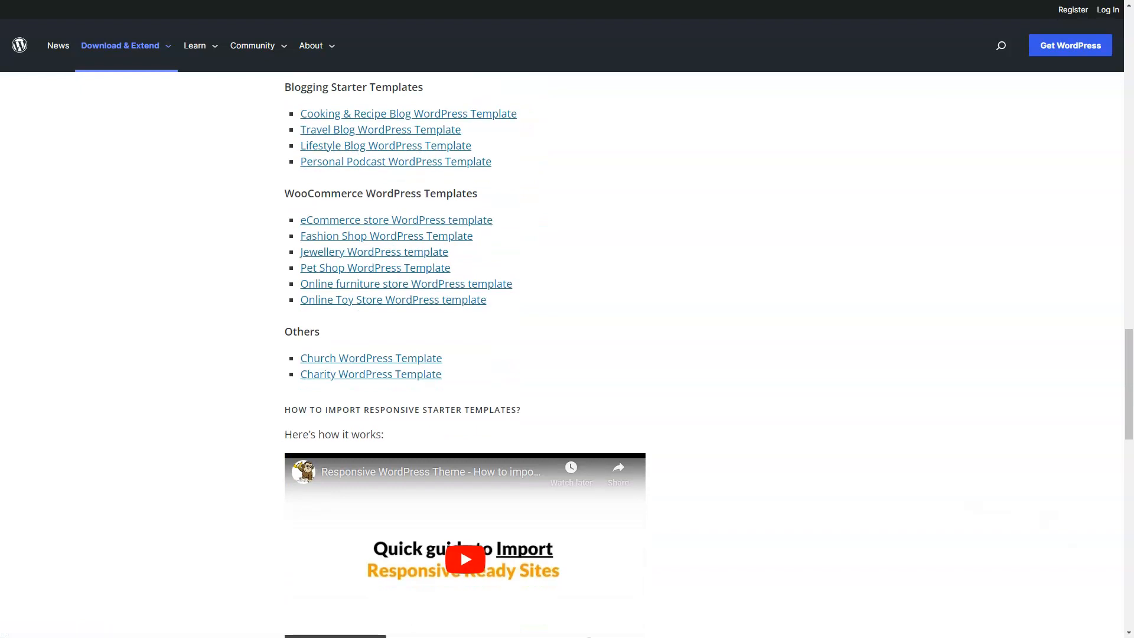
scroll(down, 3)
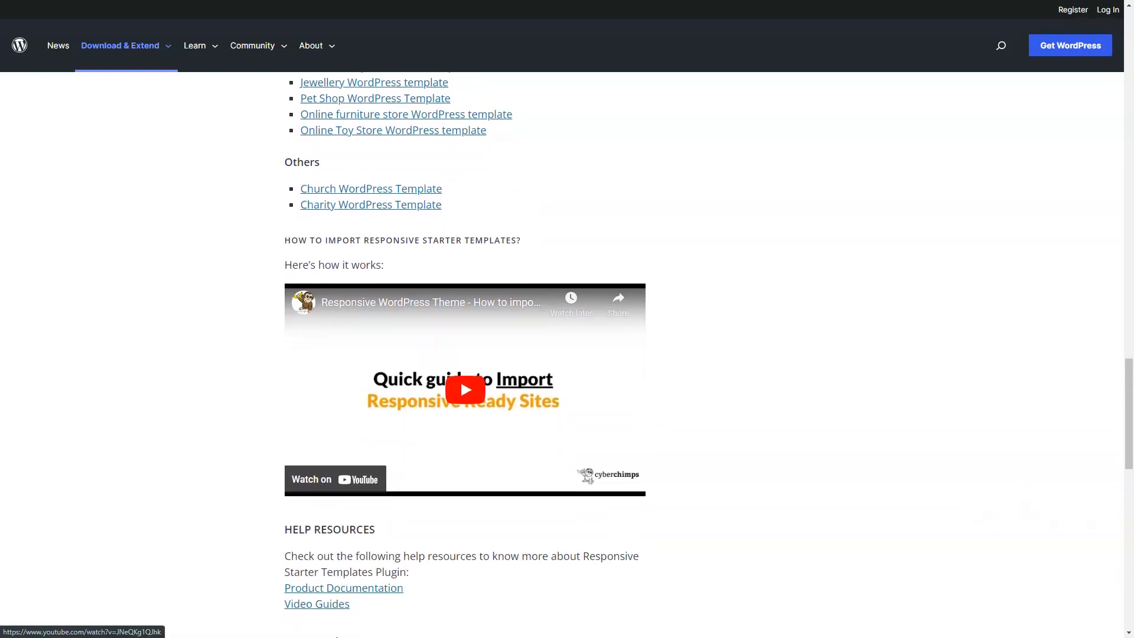
scroll(down, 3)
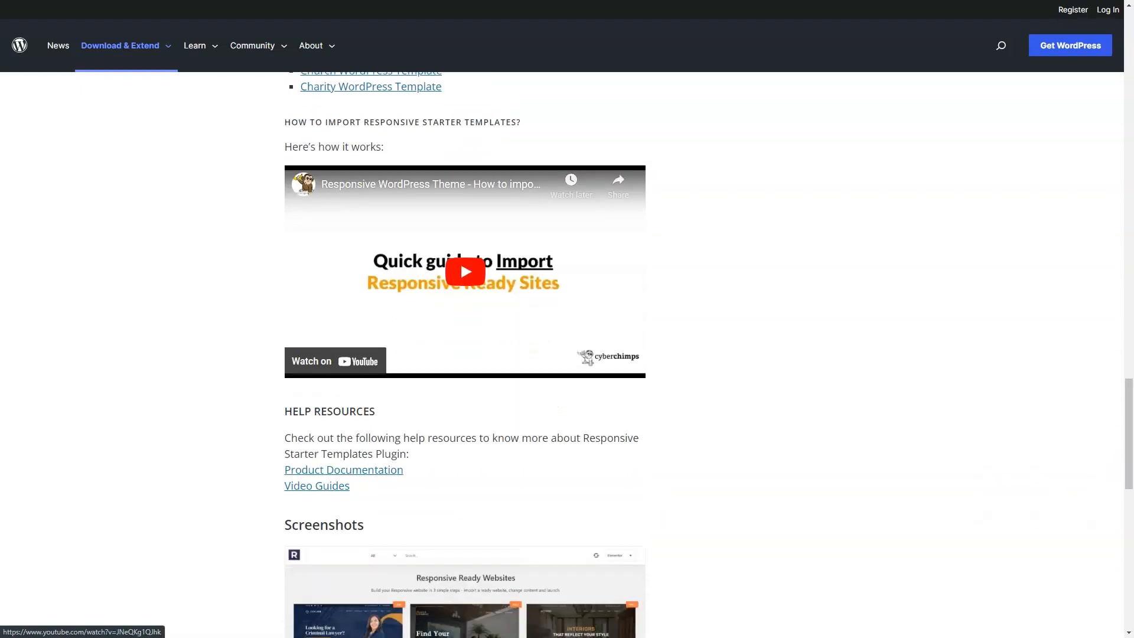
scroll(down, 3)
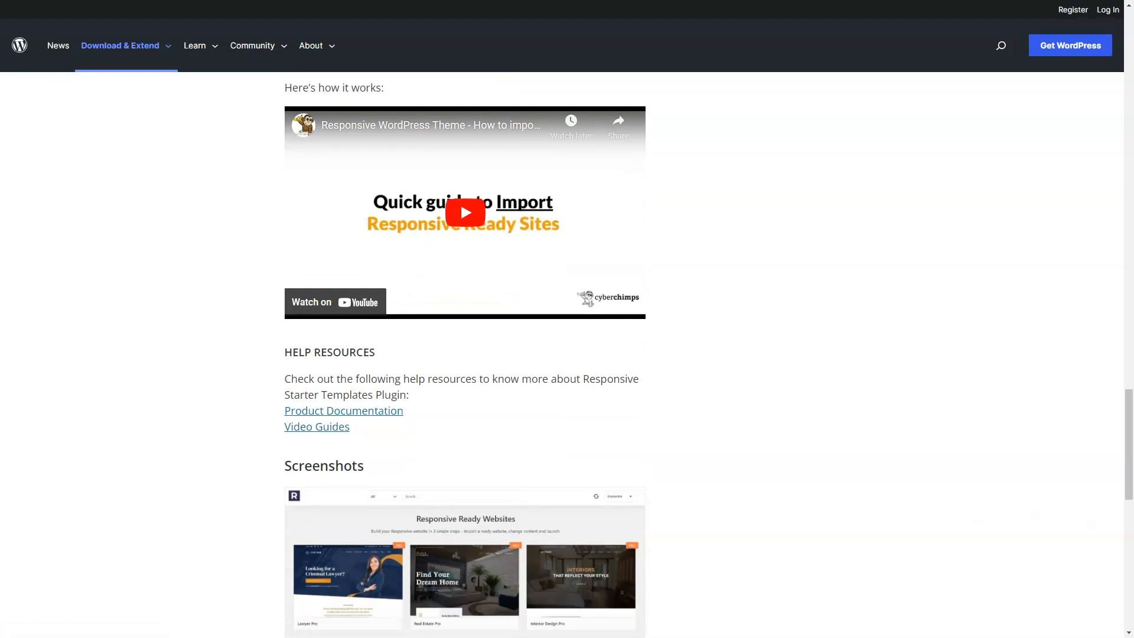
scroll(down, 3)
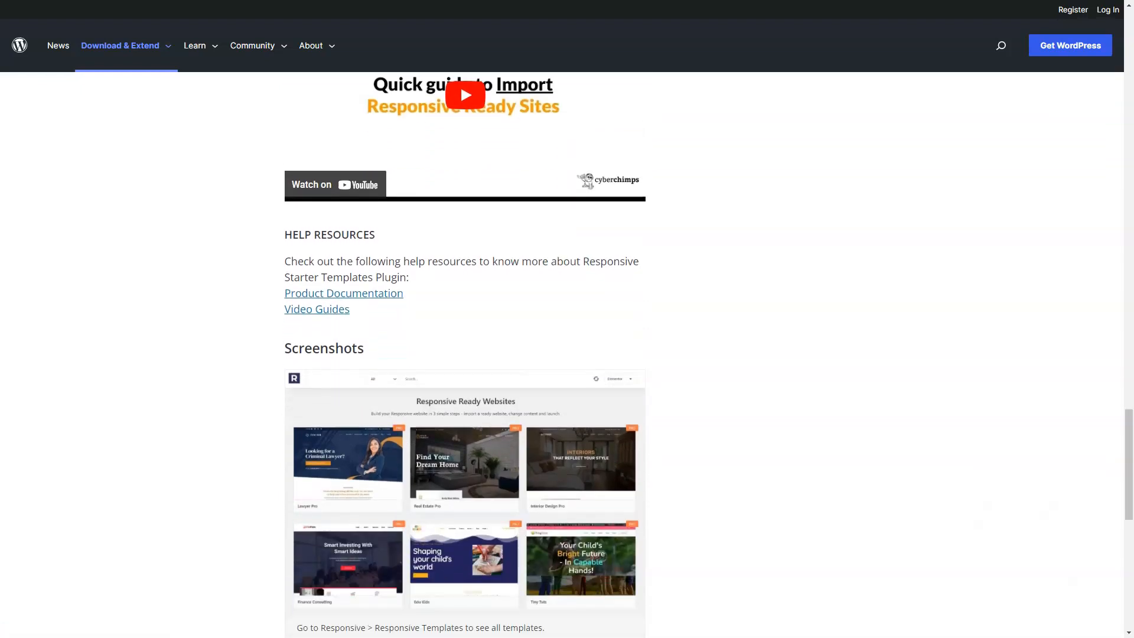
scroll(down, 3)
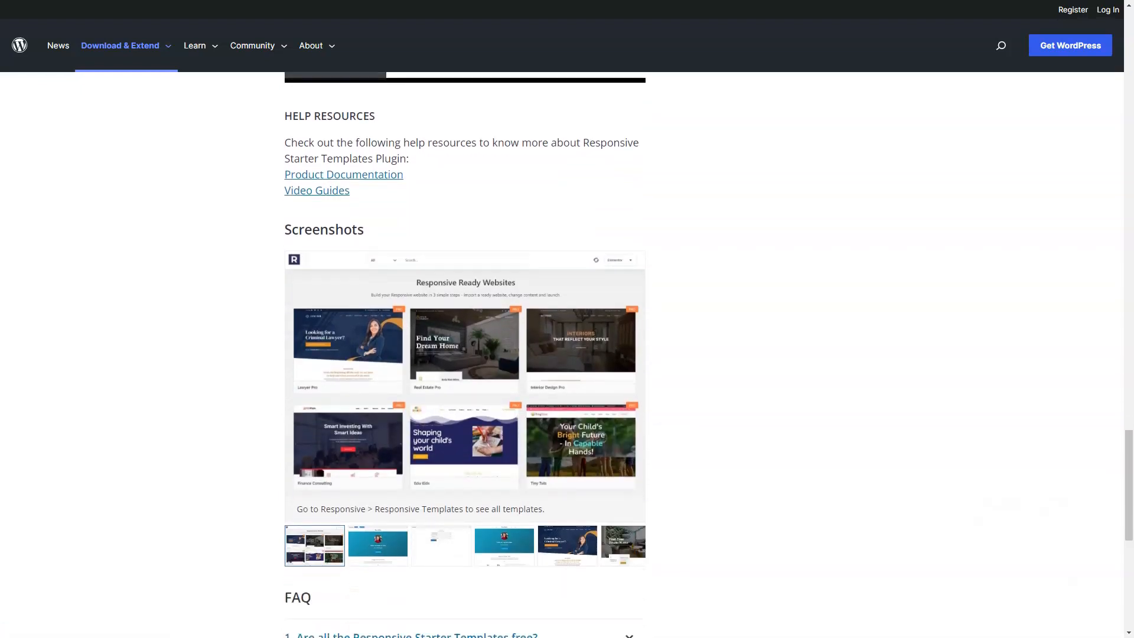
scroll(down, 3)
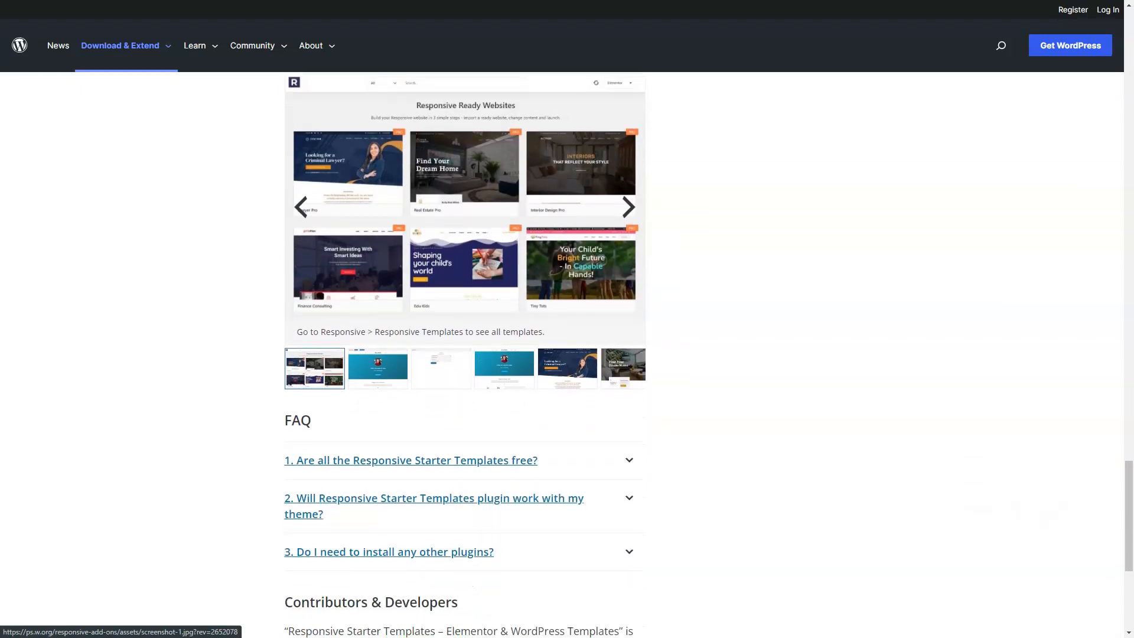
scroll(down, 3)
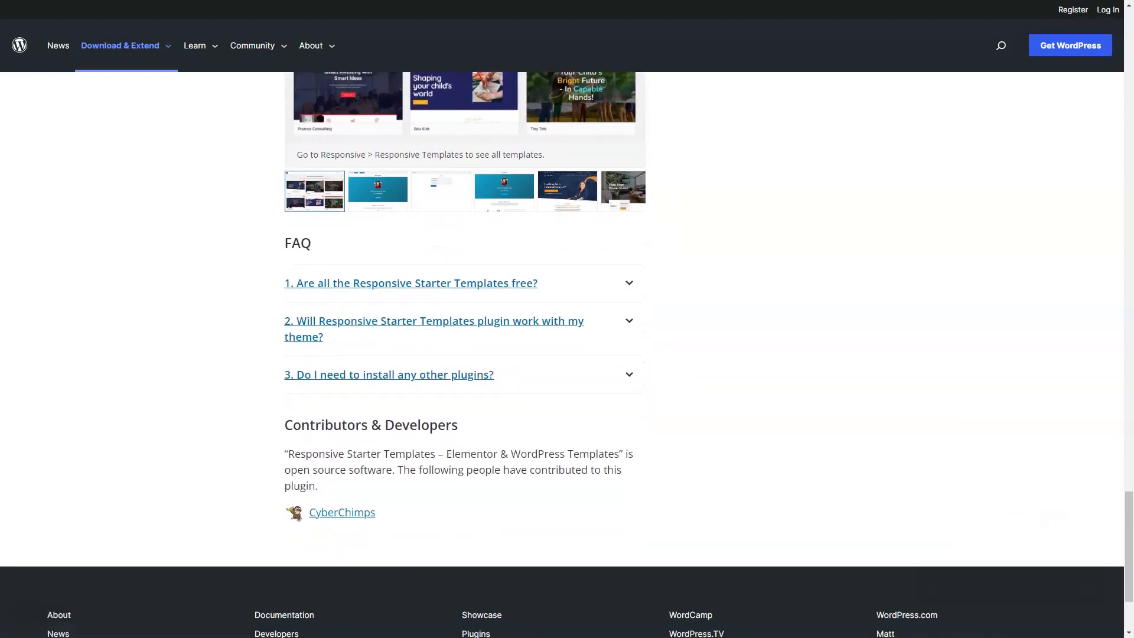
scroll(down, 3)
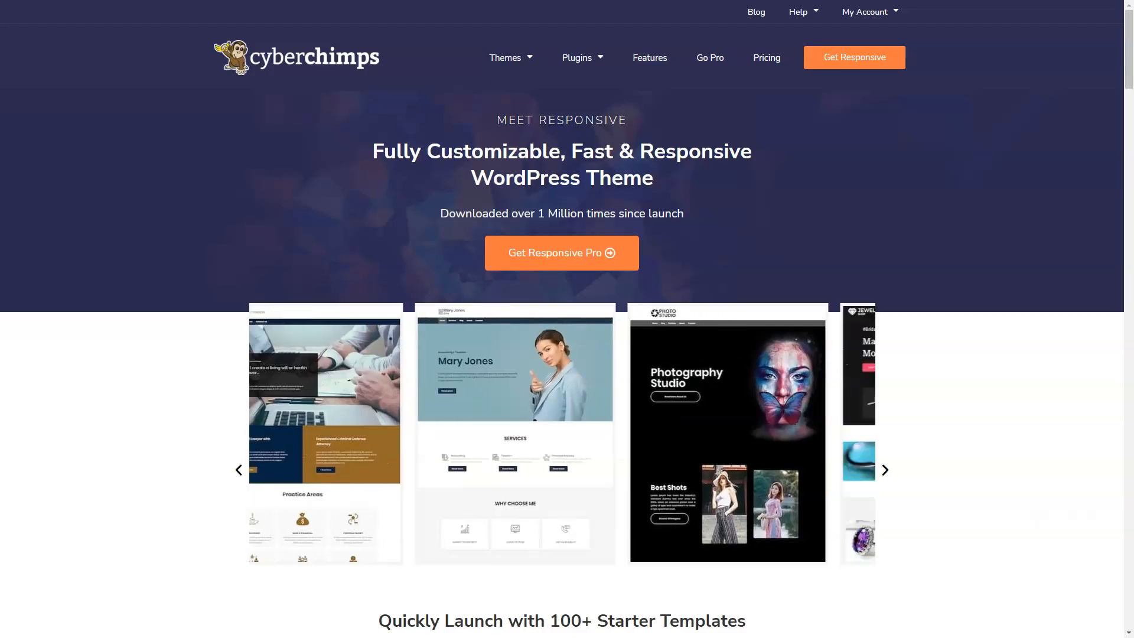
Step: Advance the design carousel and scroll to 'Quickly Launch with 100+ Starter Templates'
click(883, 470)
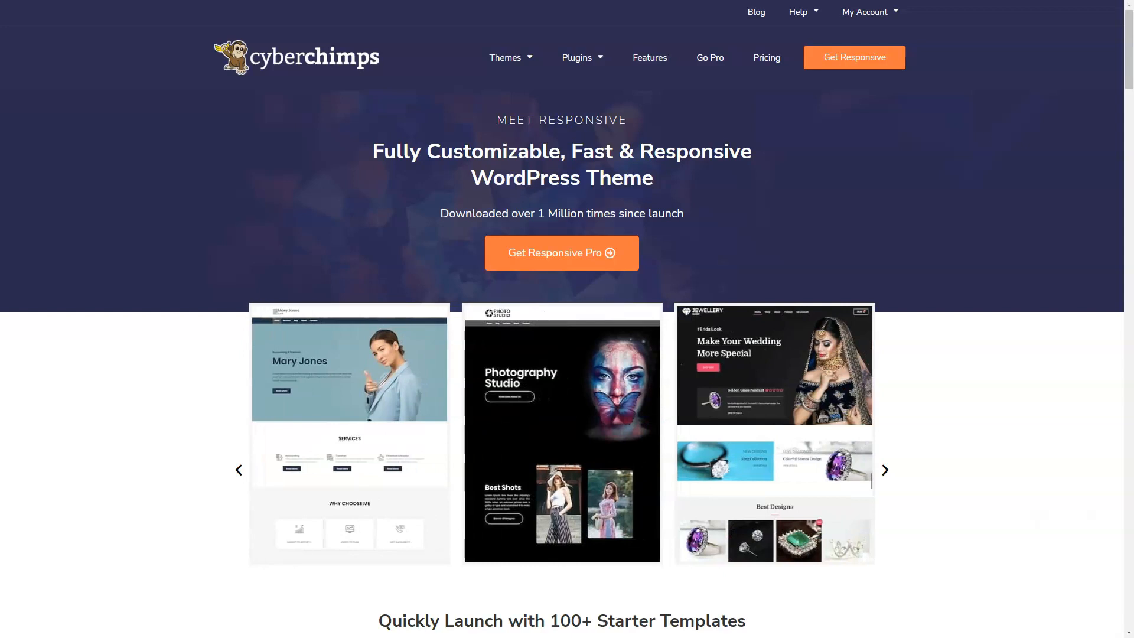
scroll(down, 3)
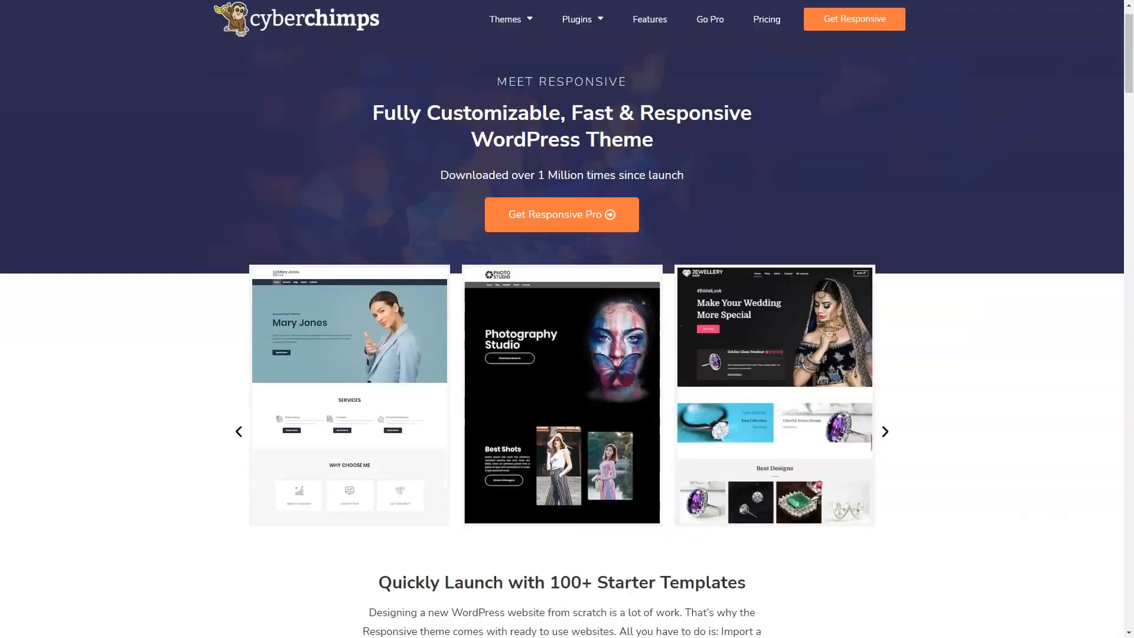
scroll(down, 3)
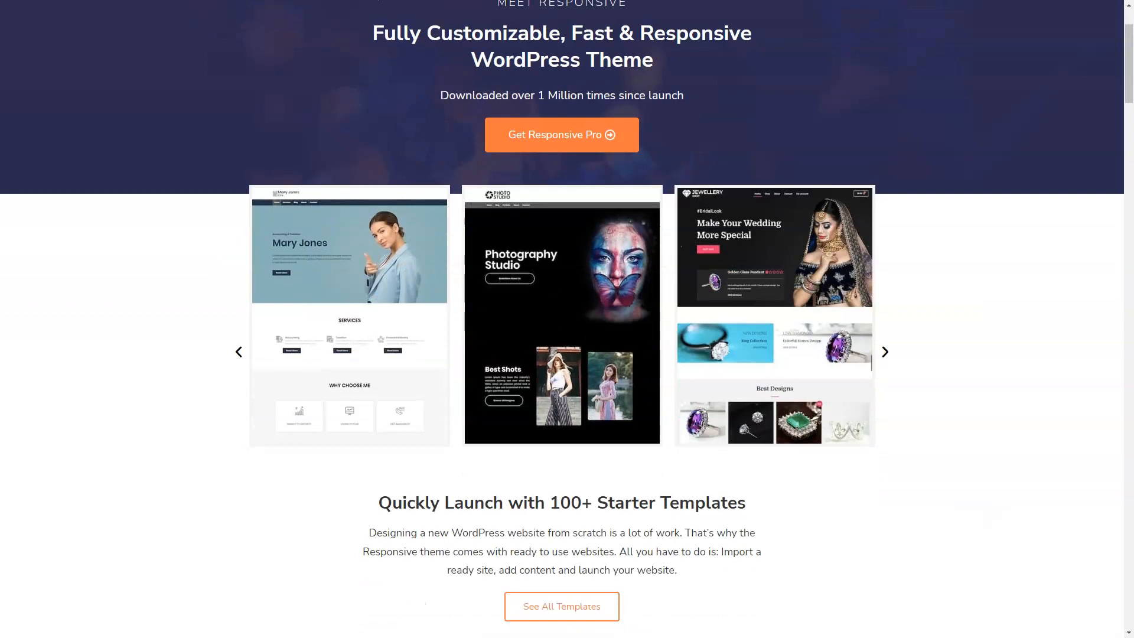
scroll(down, 3)
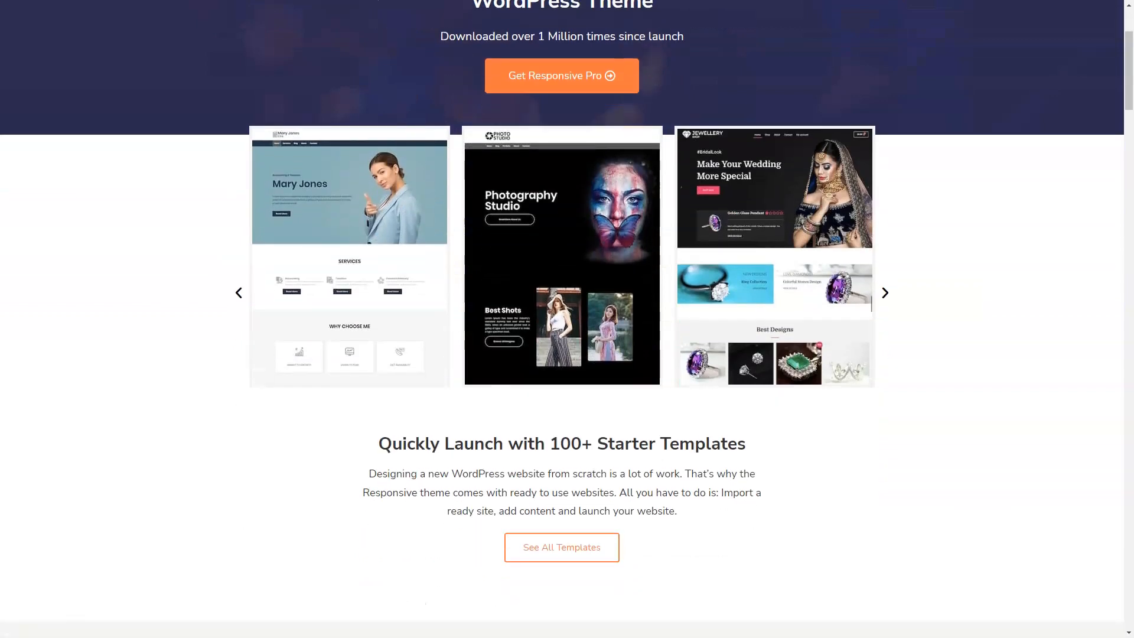
scroll(down, 3)
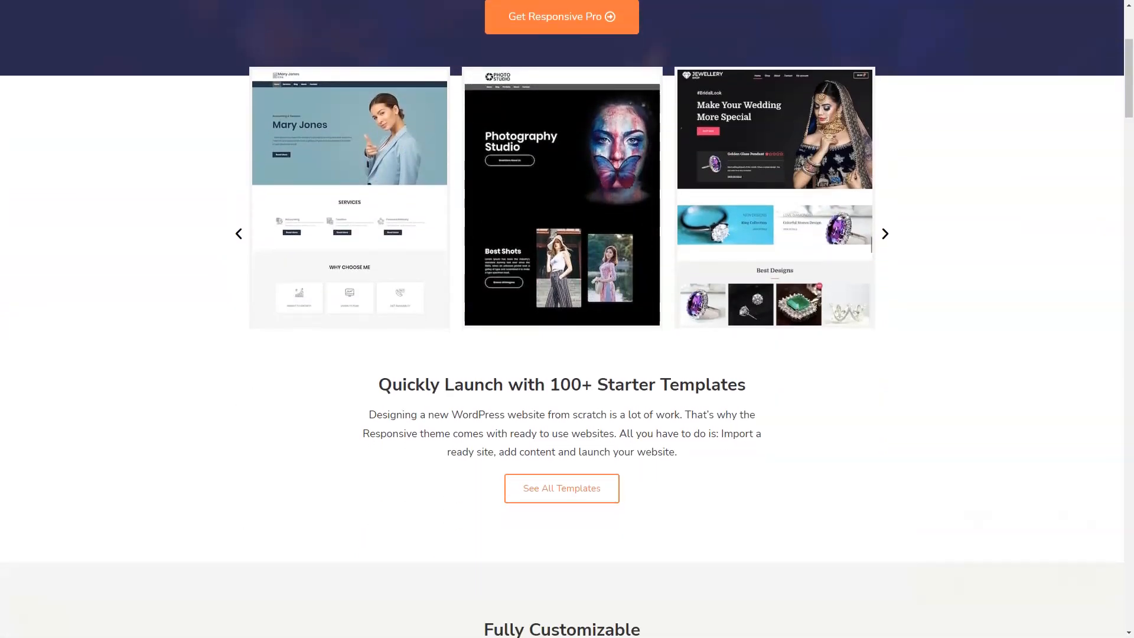
scroll(down, 3)
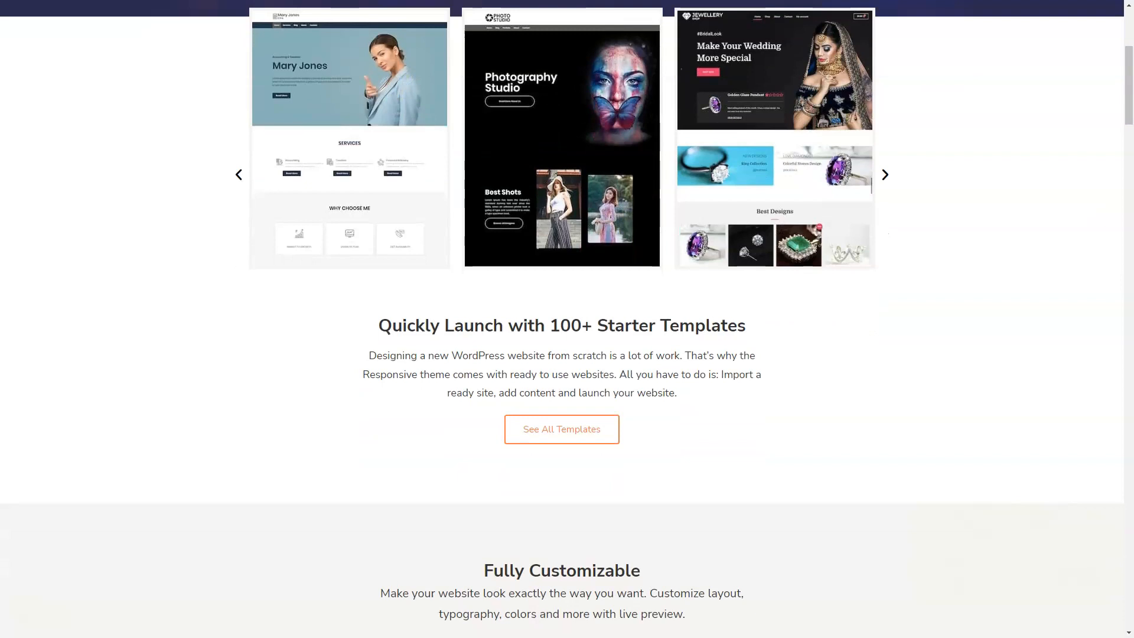
scroll(down, 3)
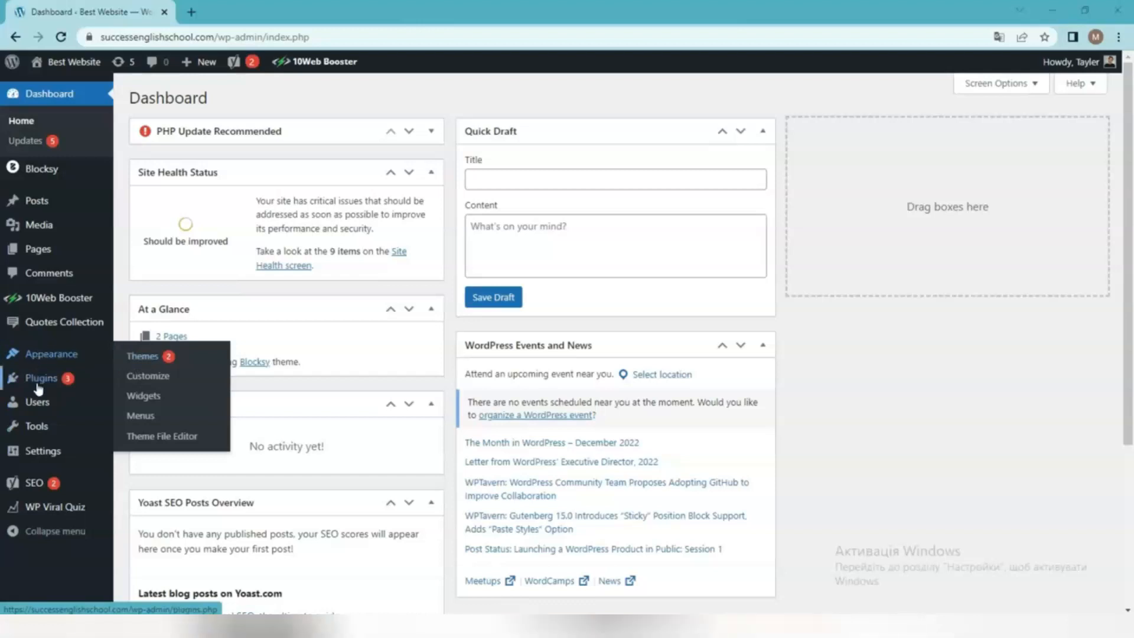
mouse_move(42, 378)
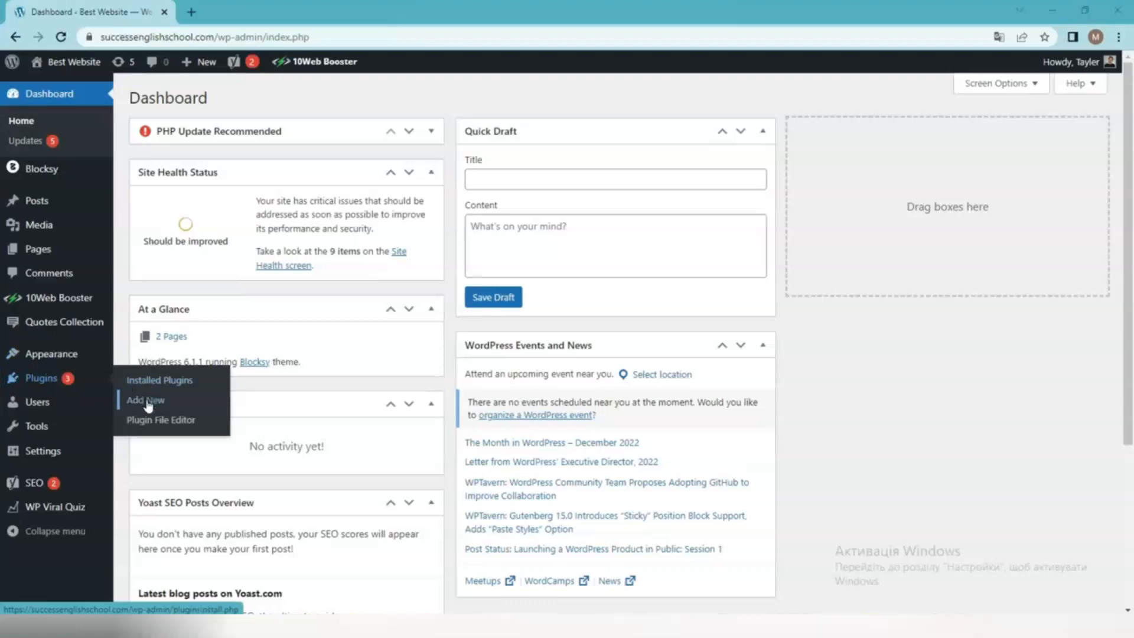
Step: Search the Add Plugins catalogue for 'Responsive Starter Templates'
click(145, 400)
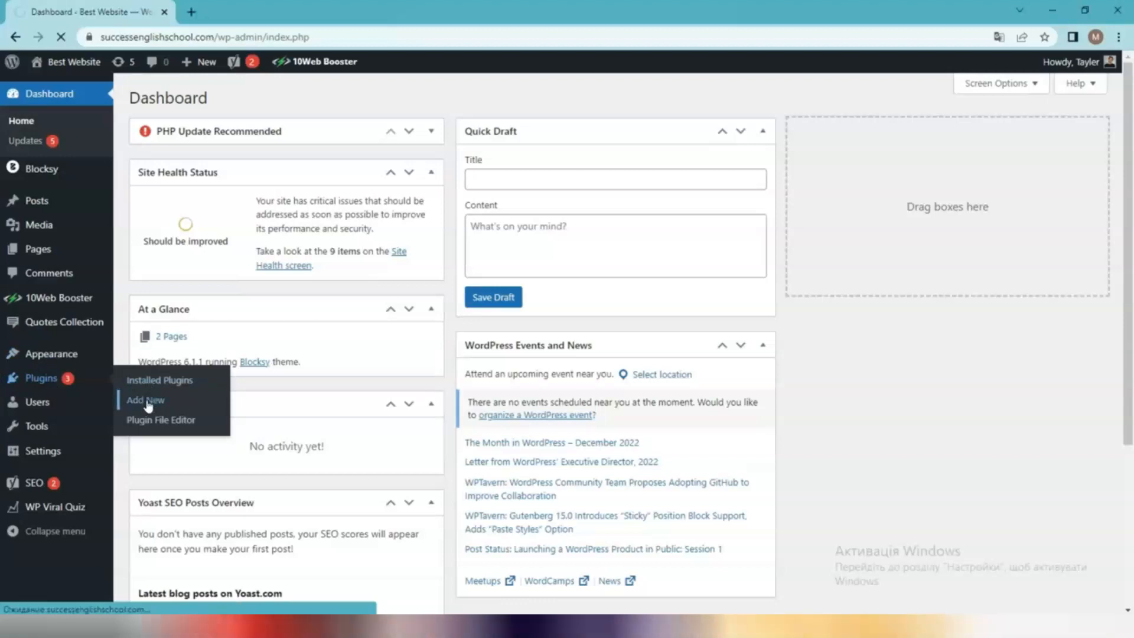
click(145, 400)
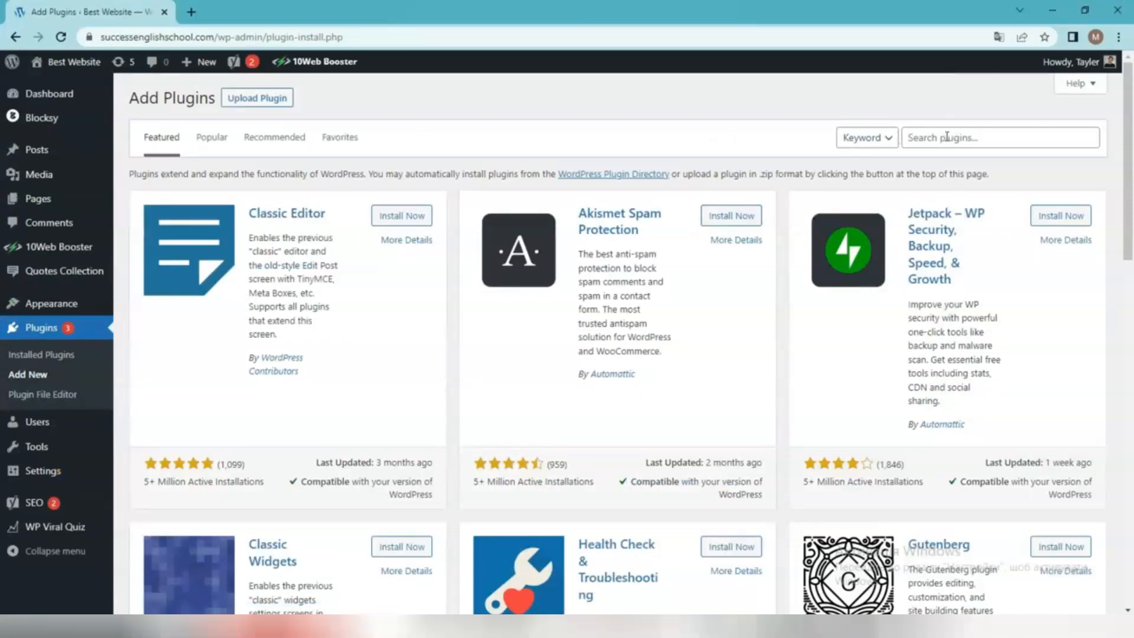
click(1000, 138)
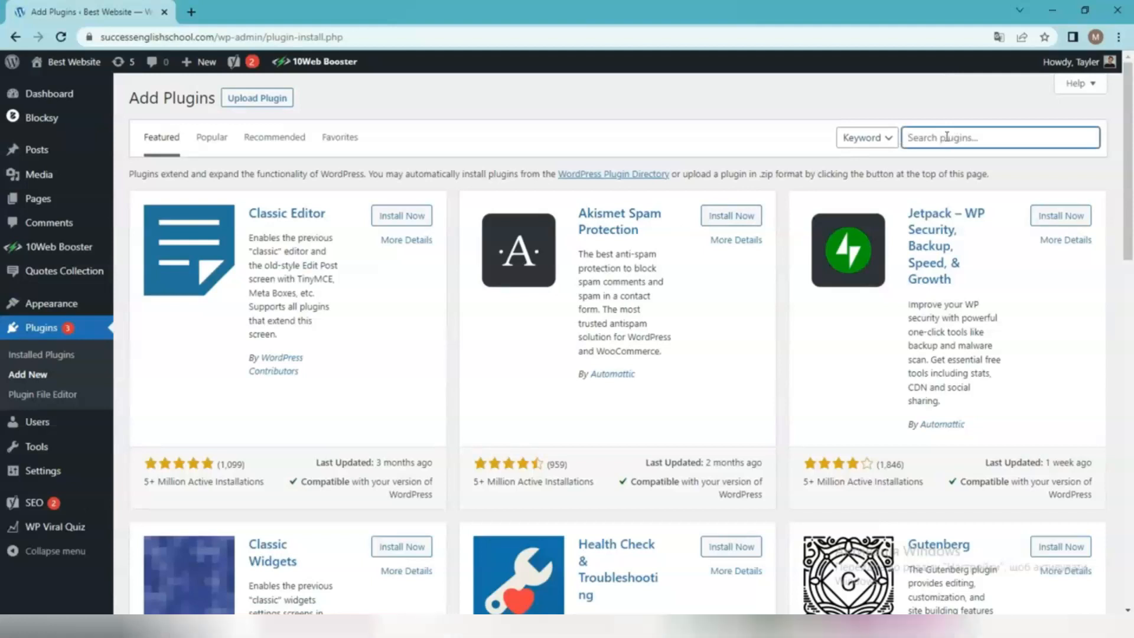
text(Responsive Starter Templates)
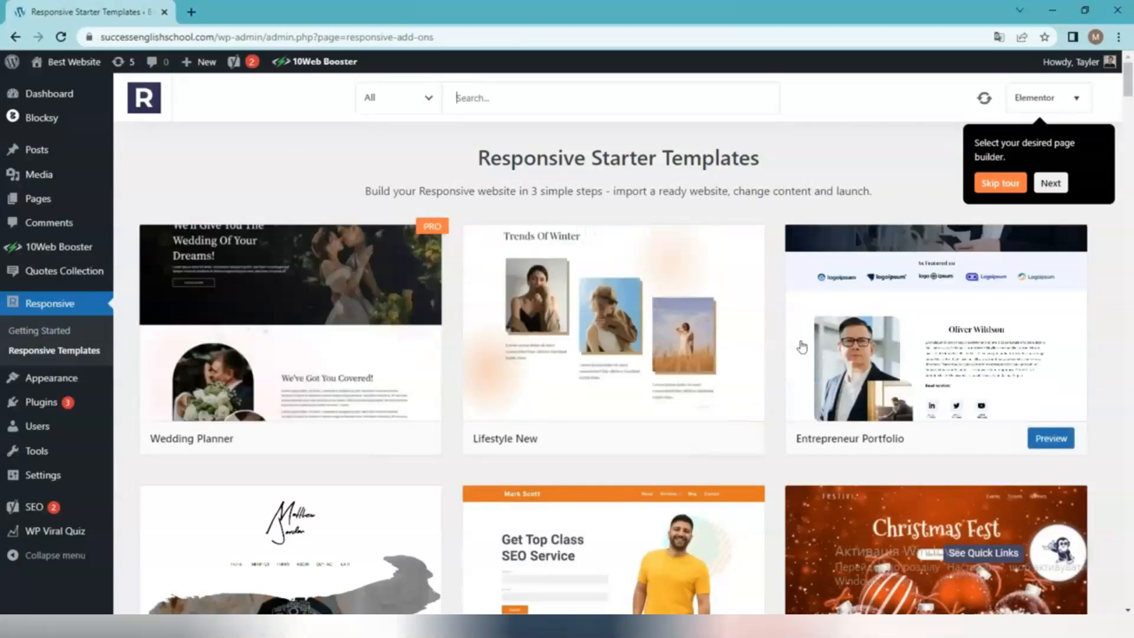
scroll(down, 3)
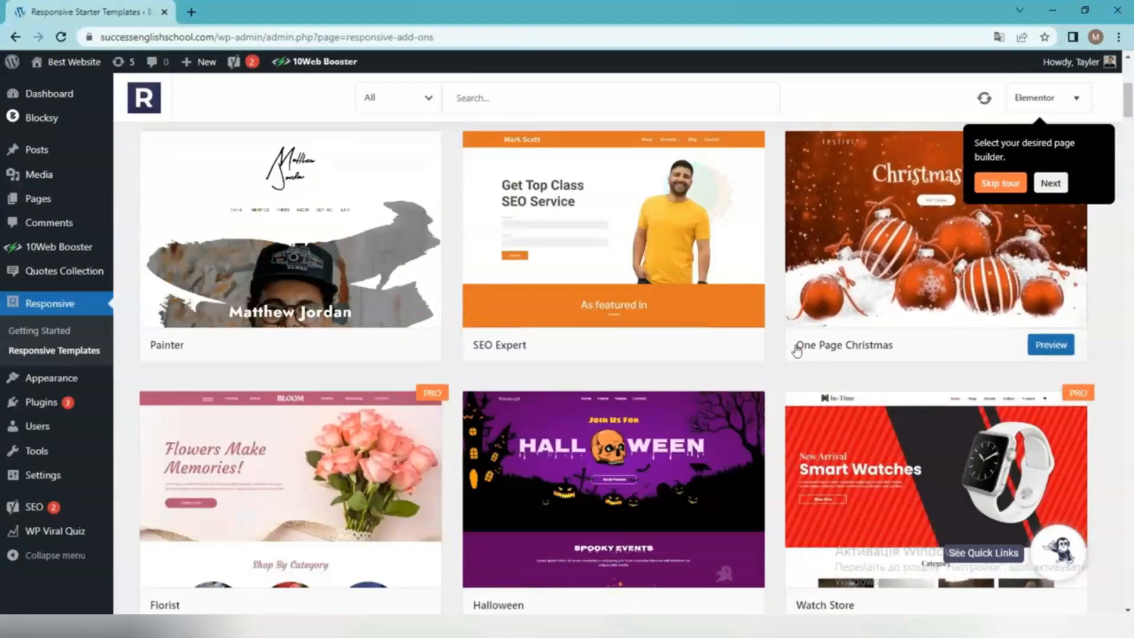
scroll(down, 3)
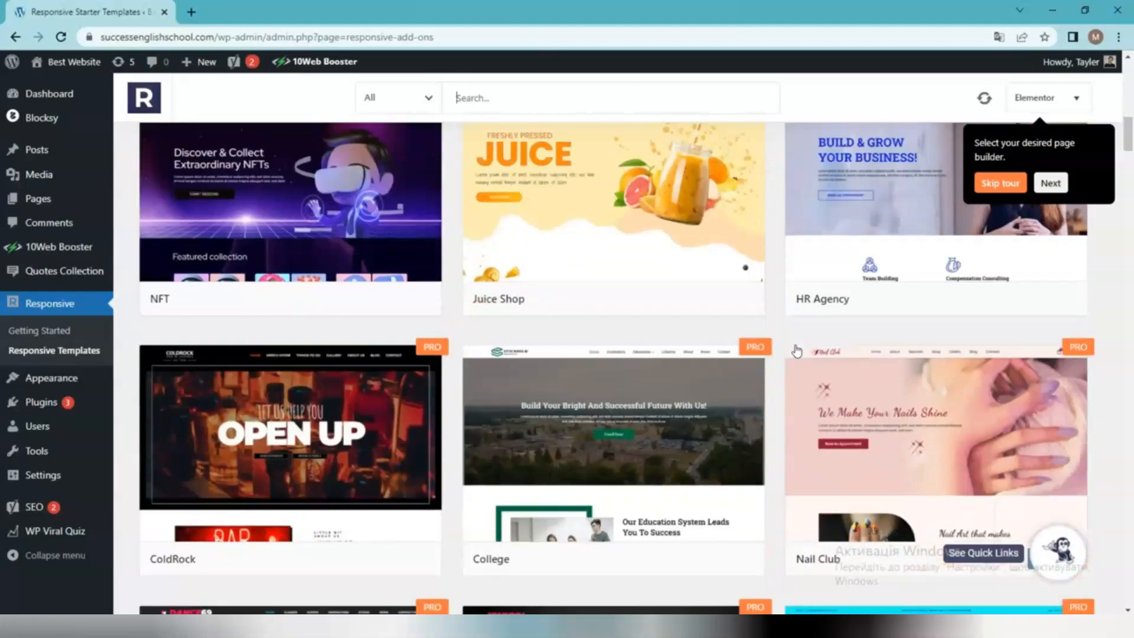
scroll(down, 3)
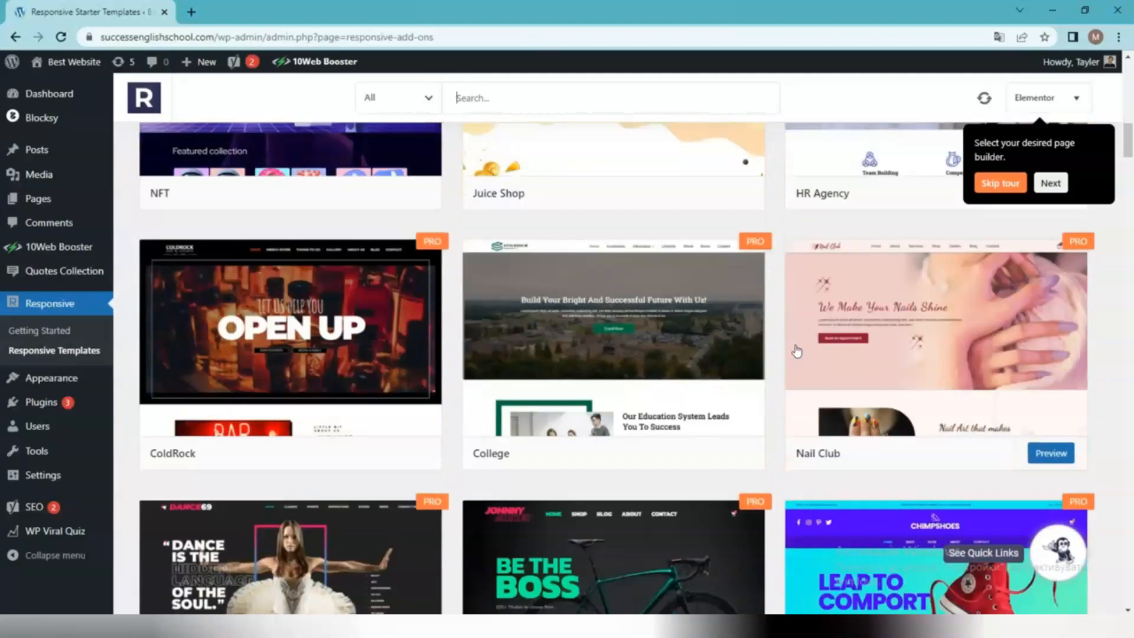
scroll(down, 3)
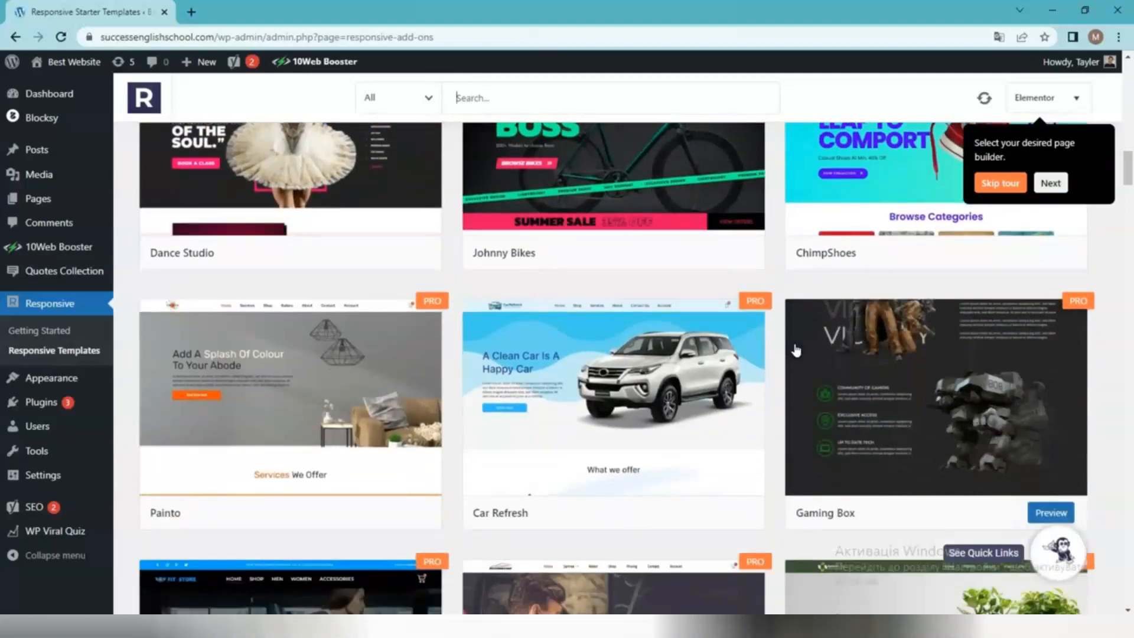
scroll(down, 3)
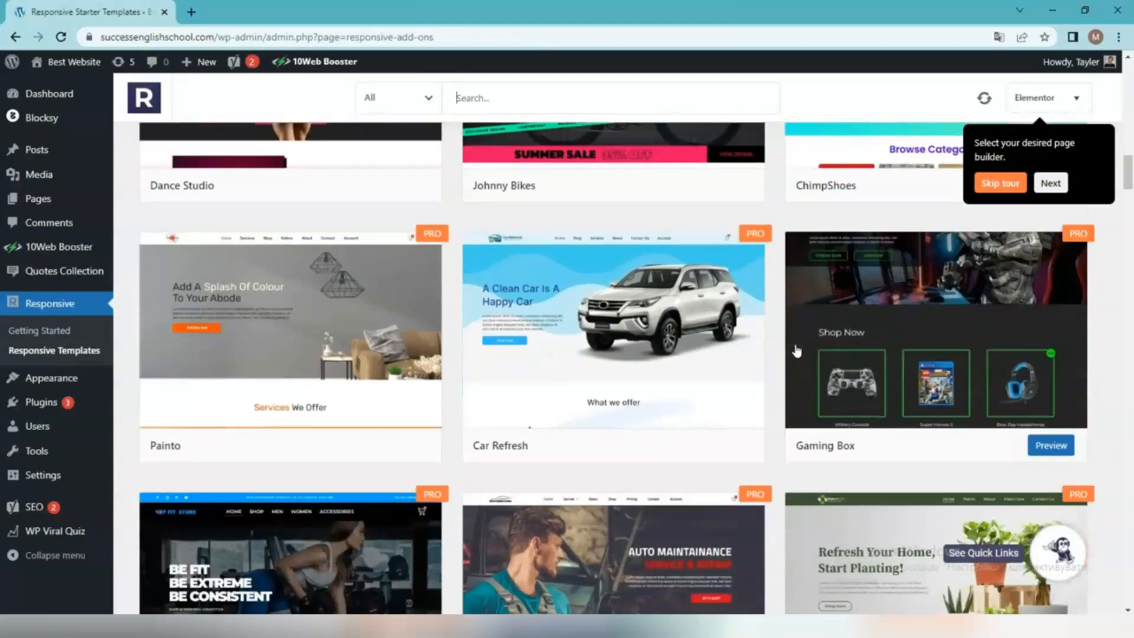
scroll(down, 3)
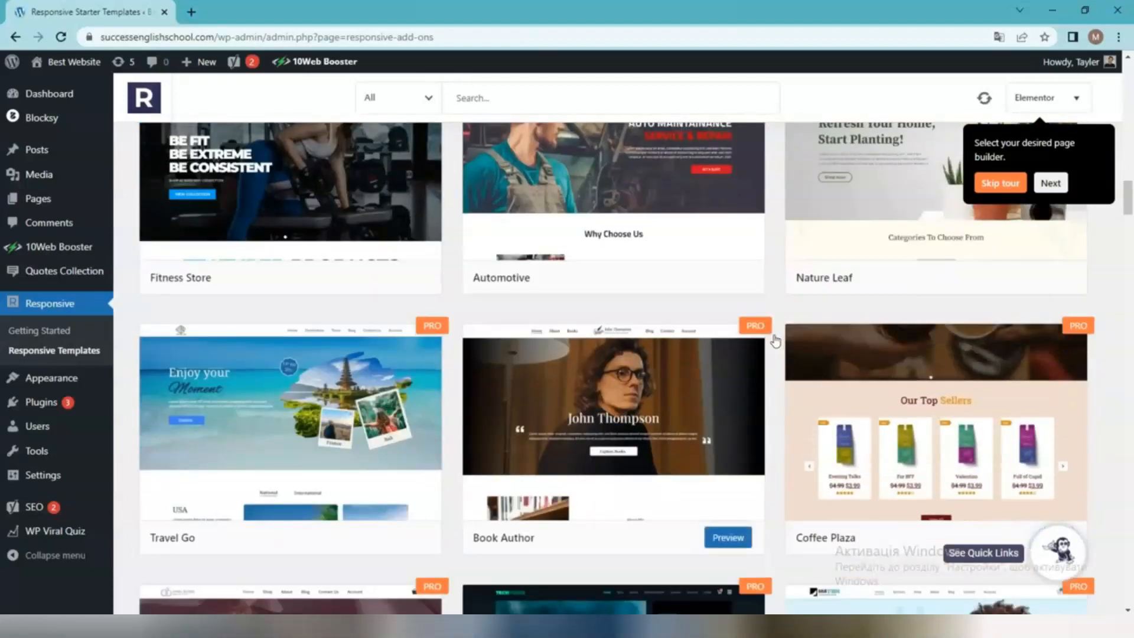
scroll(down, 3)
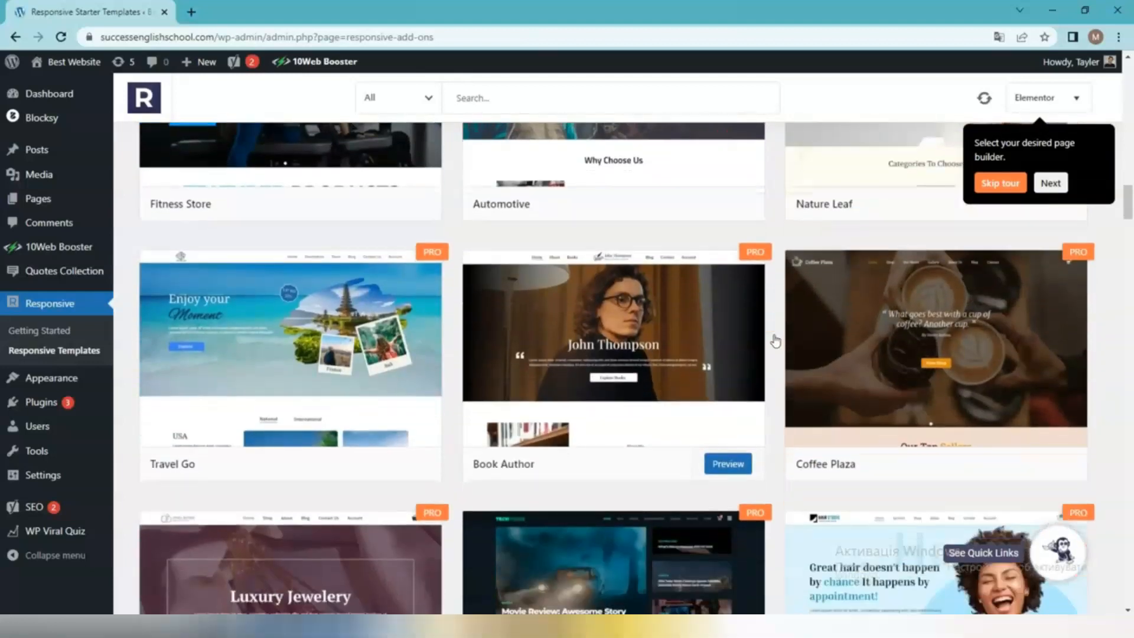
scroll(down, 3)
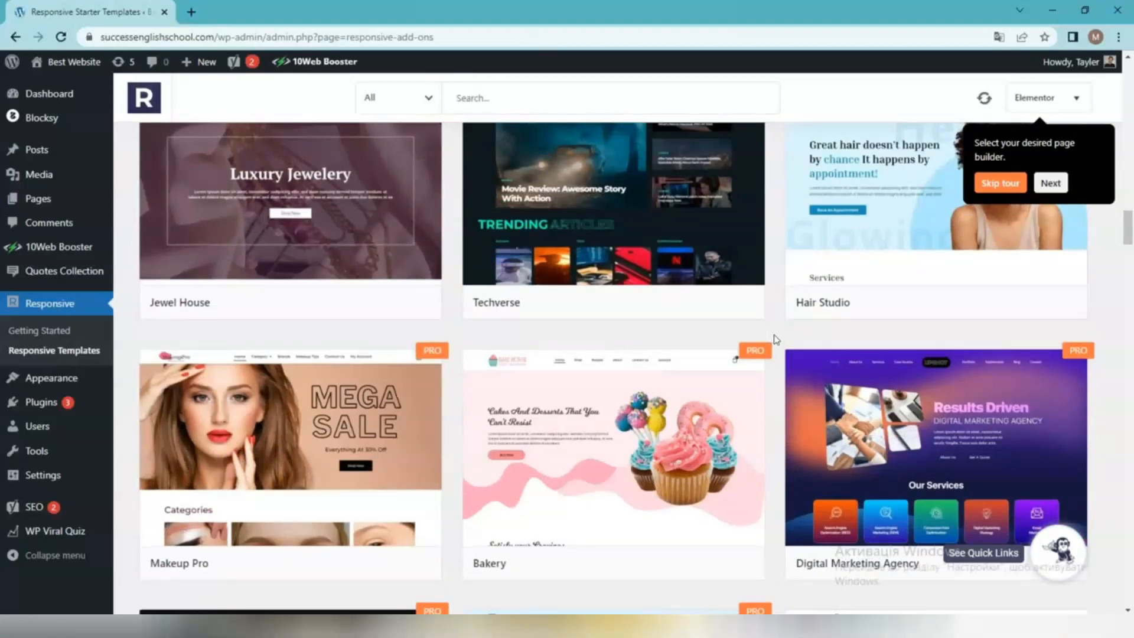
scroll(down, 3)
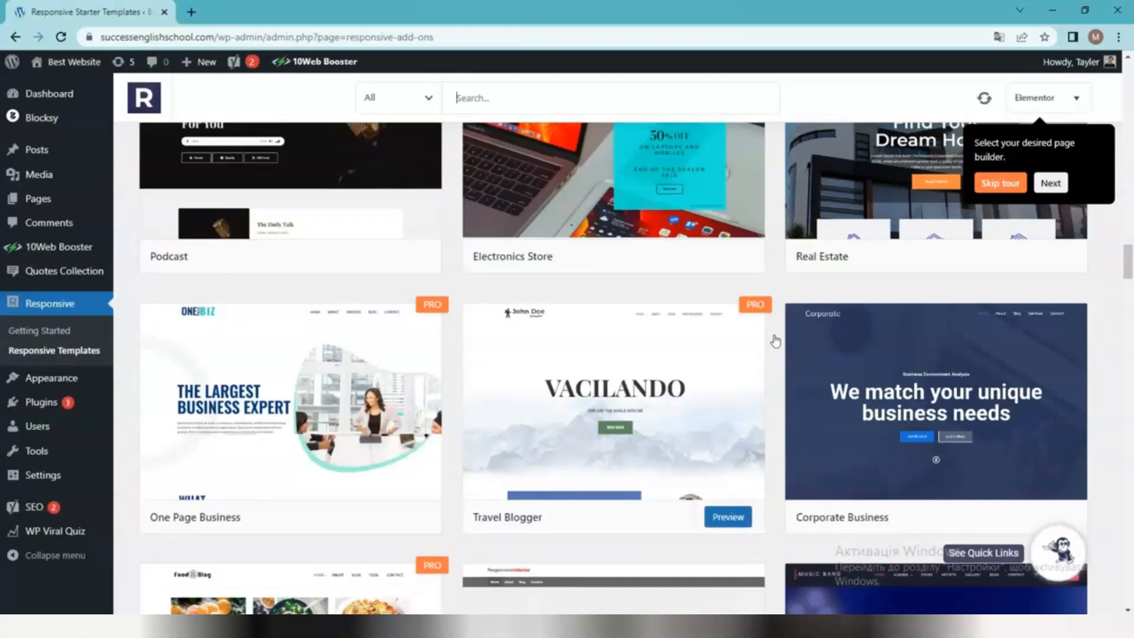
scroll(down, 3)
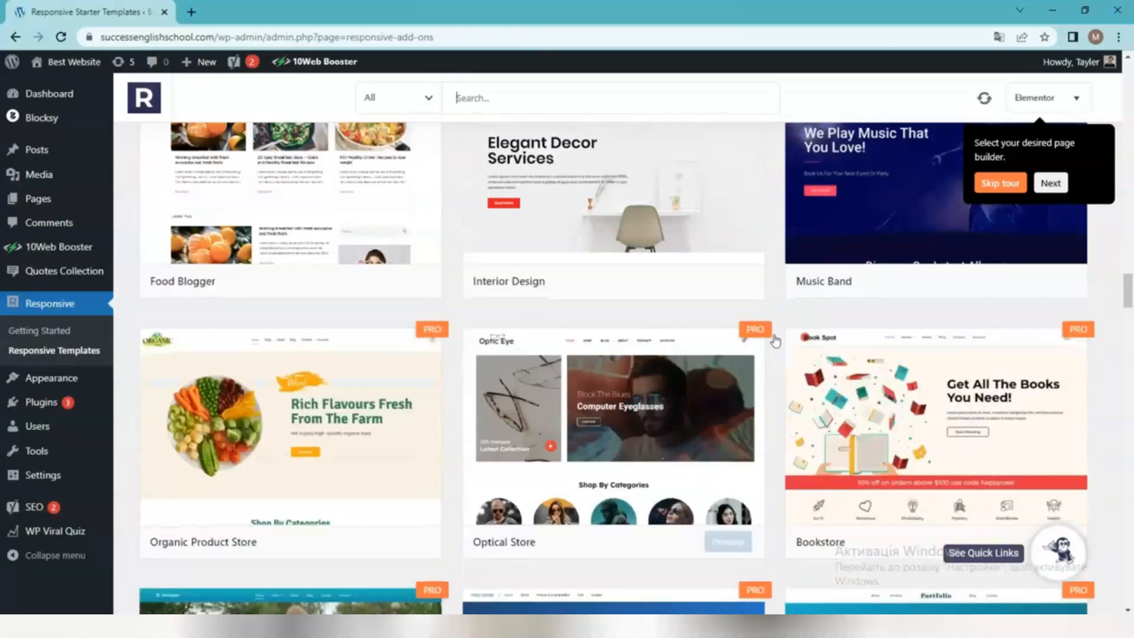
scroll(down, 3)
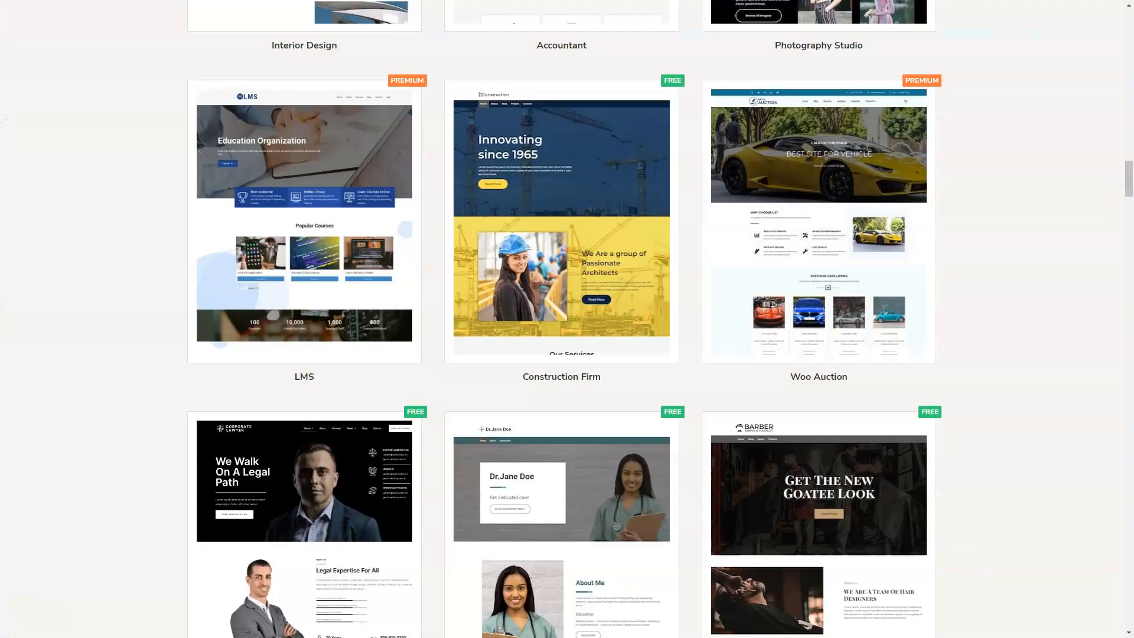
Step: Scroll through the free and premium template showcase in the CyberChimps gallery
scroll(down, 3)
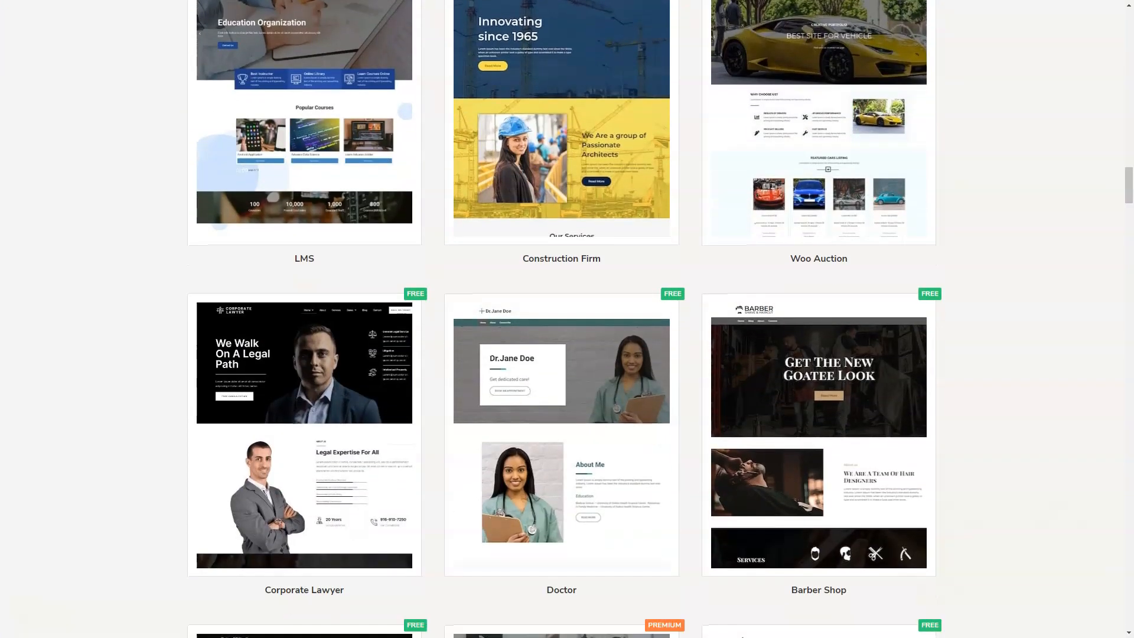
scroll(down, 3)
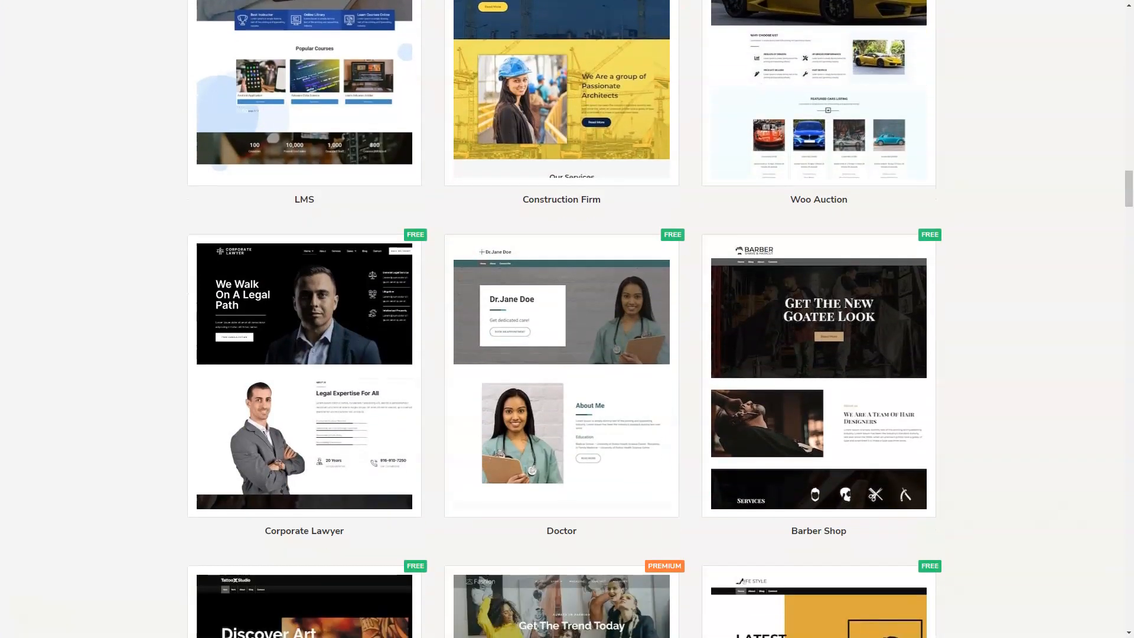
scroll(down, 3)
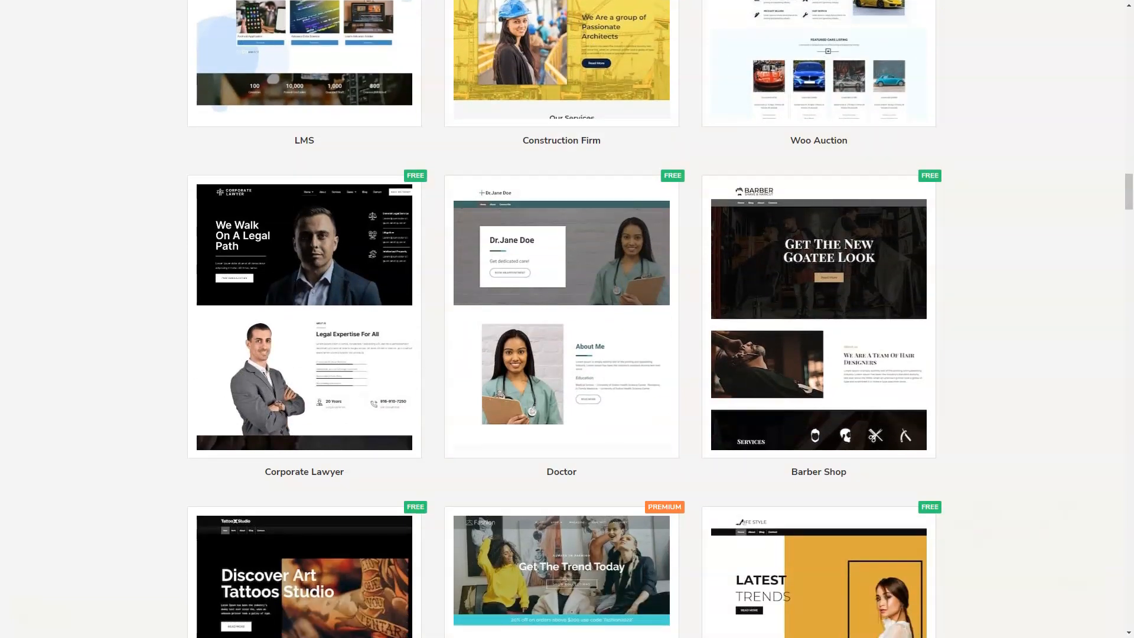
scroll(down, 3)
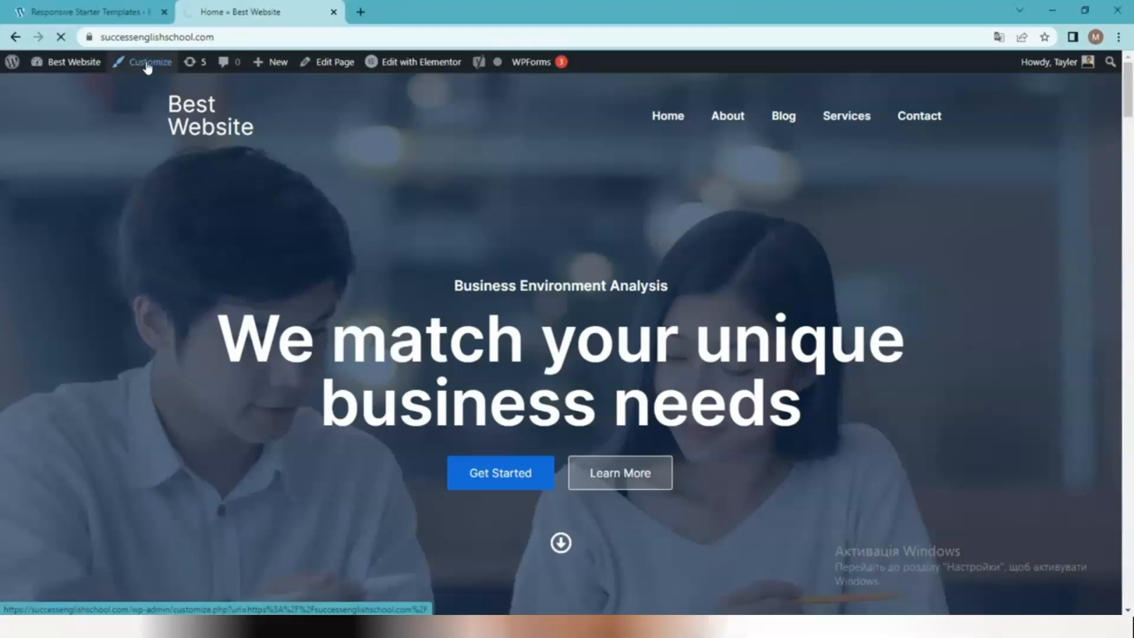
Step: Launch the Customizer on the Best Website homepage from the admin bar
click(149, 61)
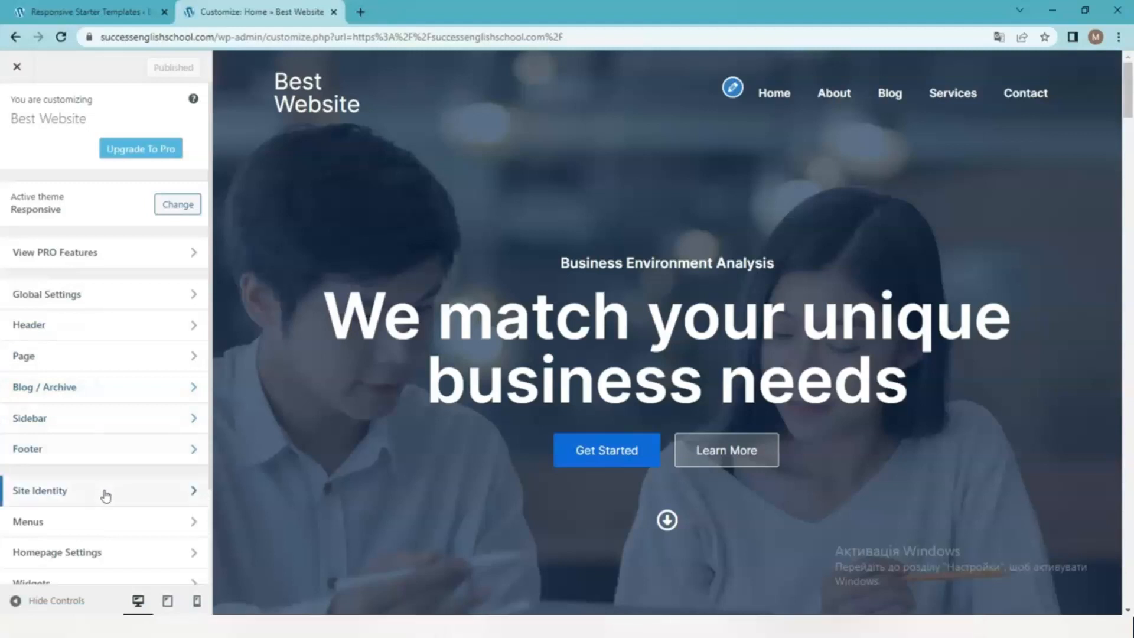
scroll(down, 3)
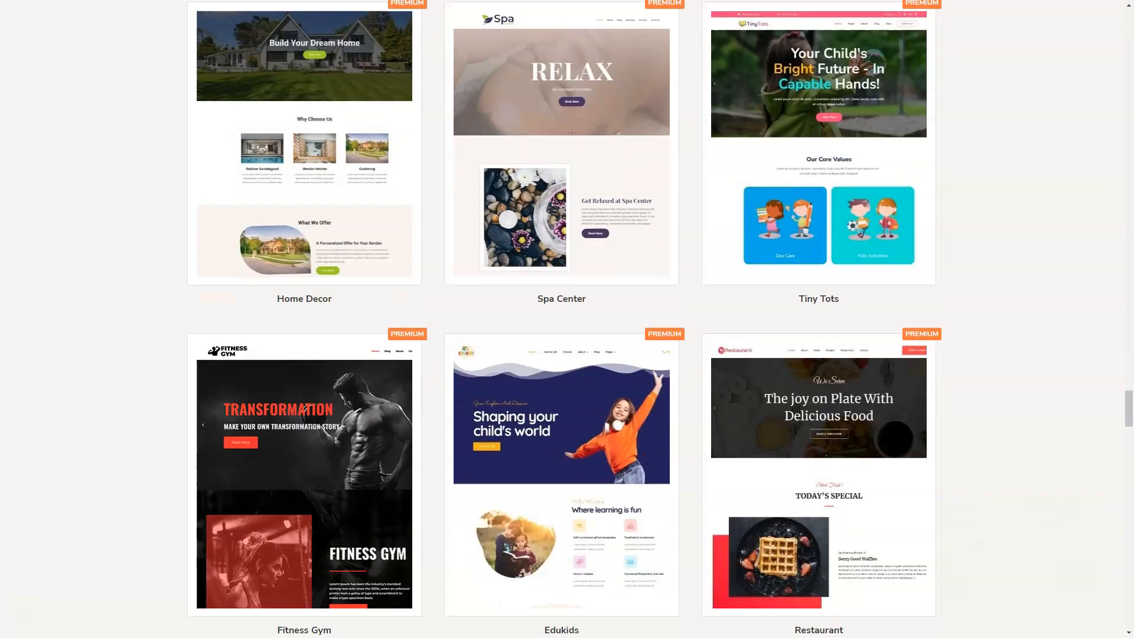
scroll(down, 3)
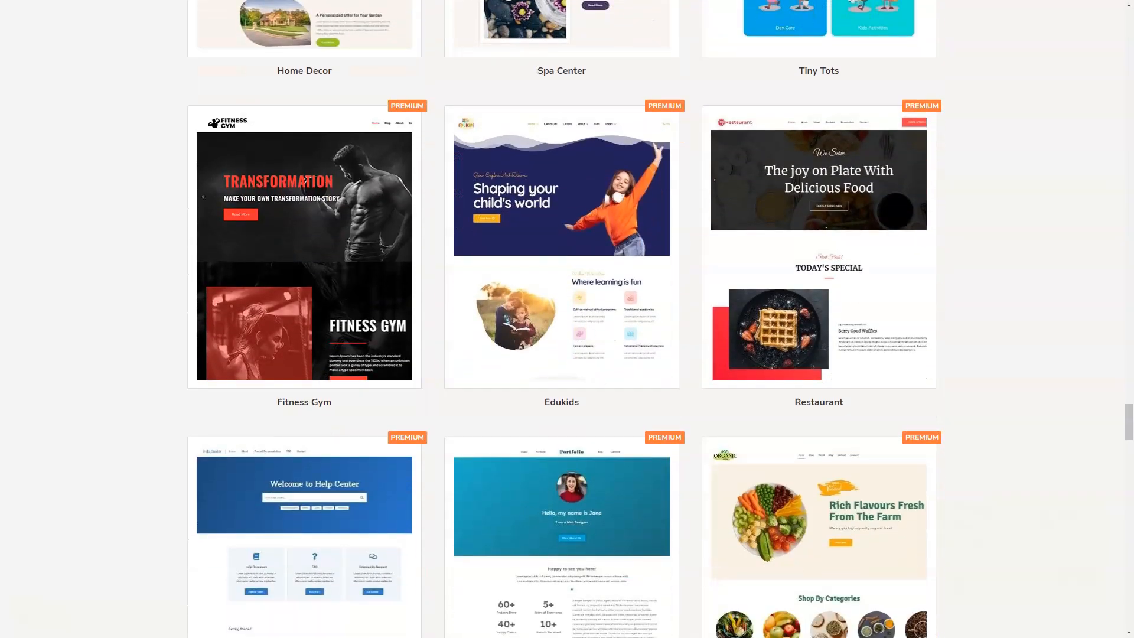
scroll(down, 3)
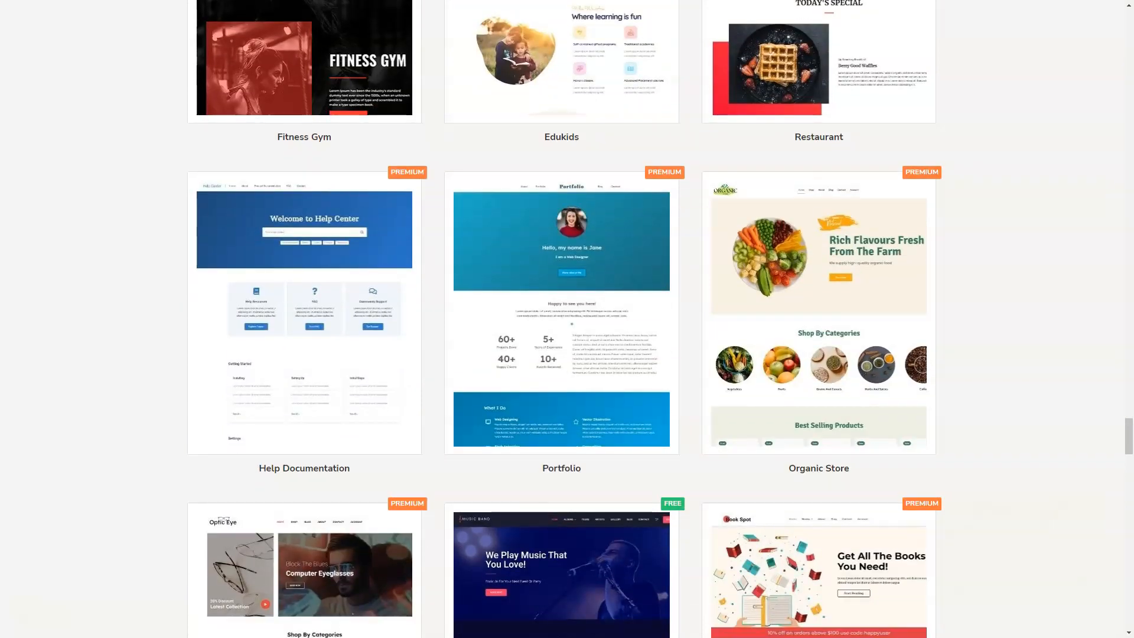
scroll(down, 3)
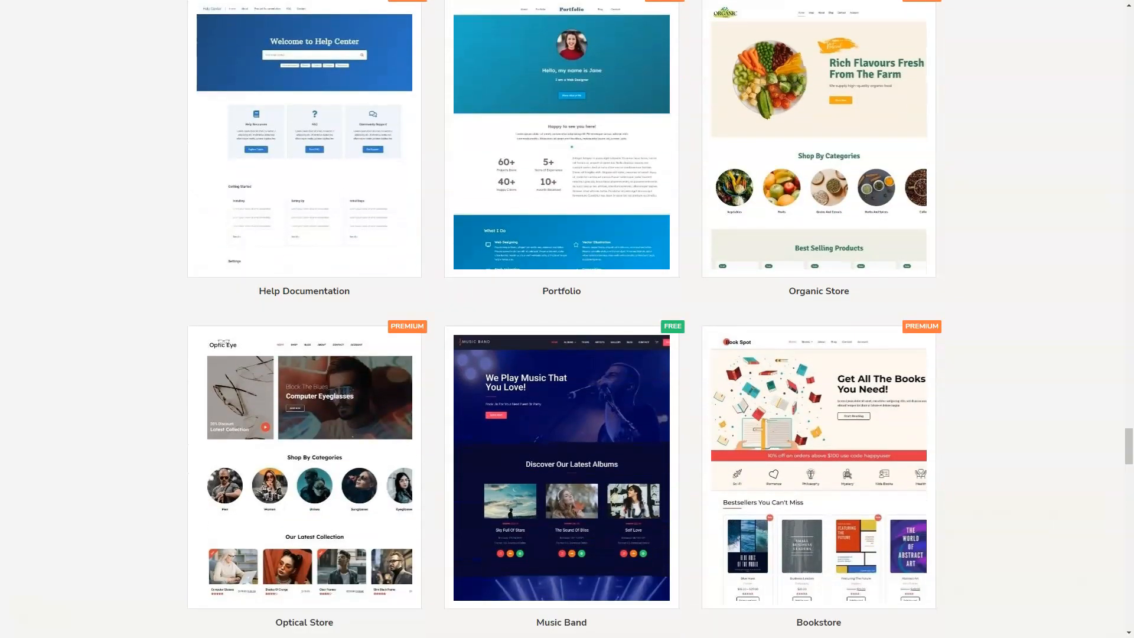
scroll(down, 3)
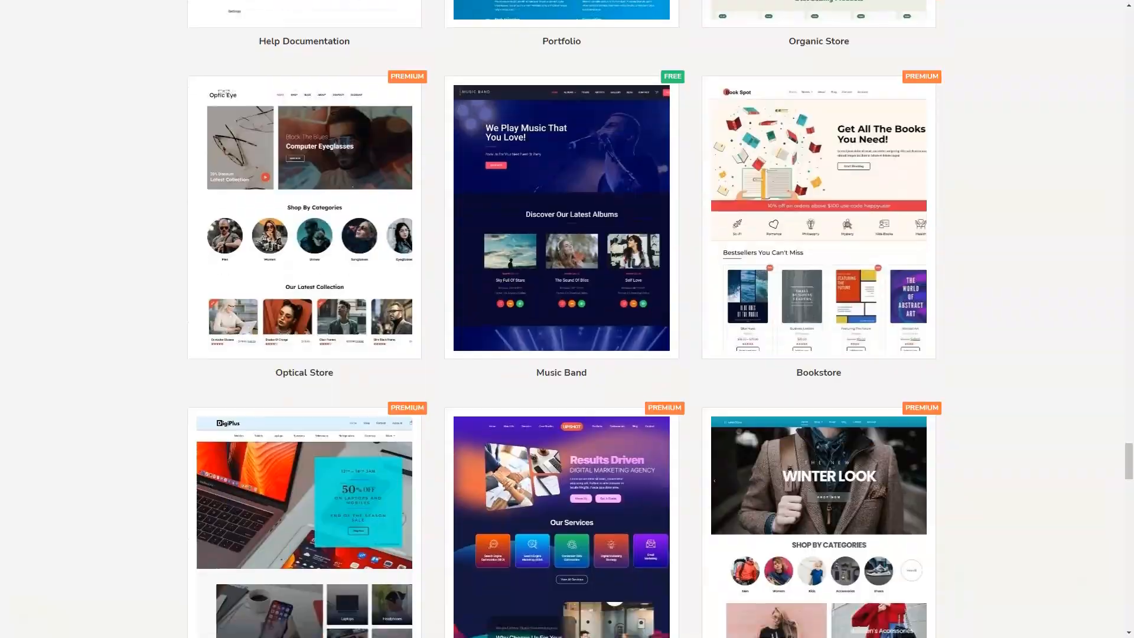
scroll(down, 3)
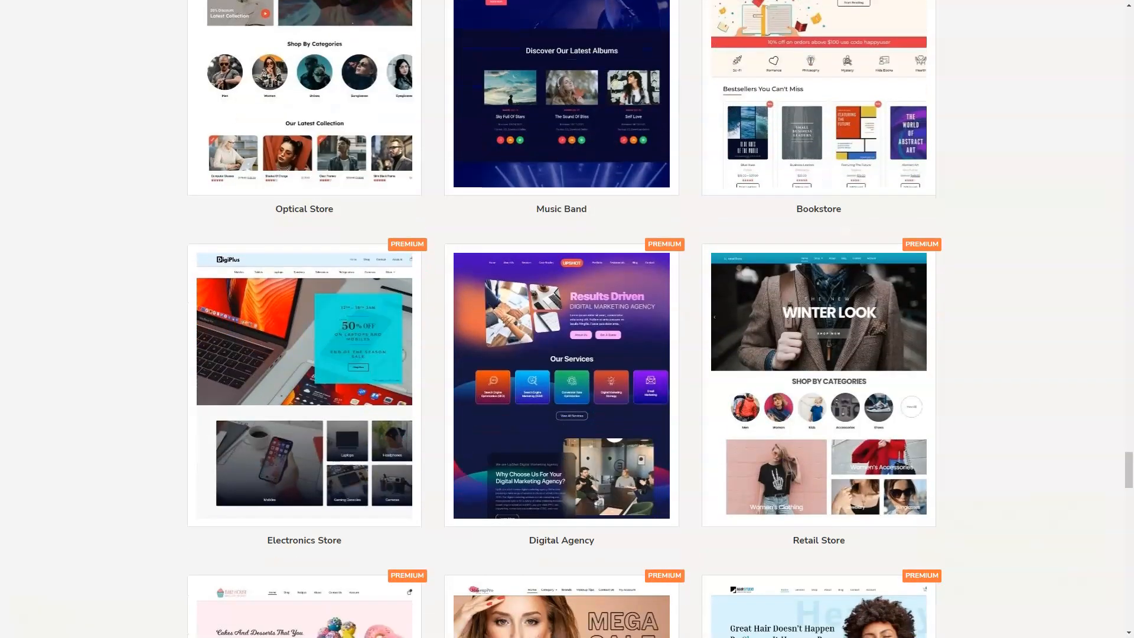
scroll(down, 3)
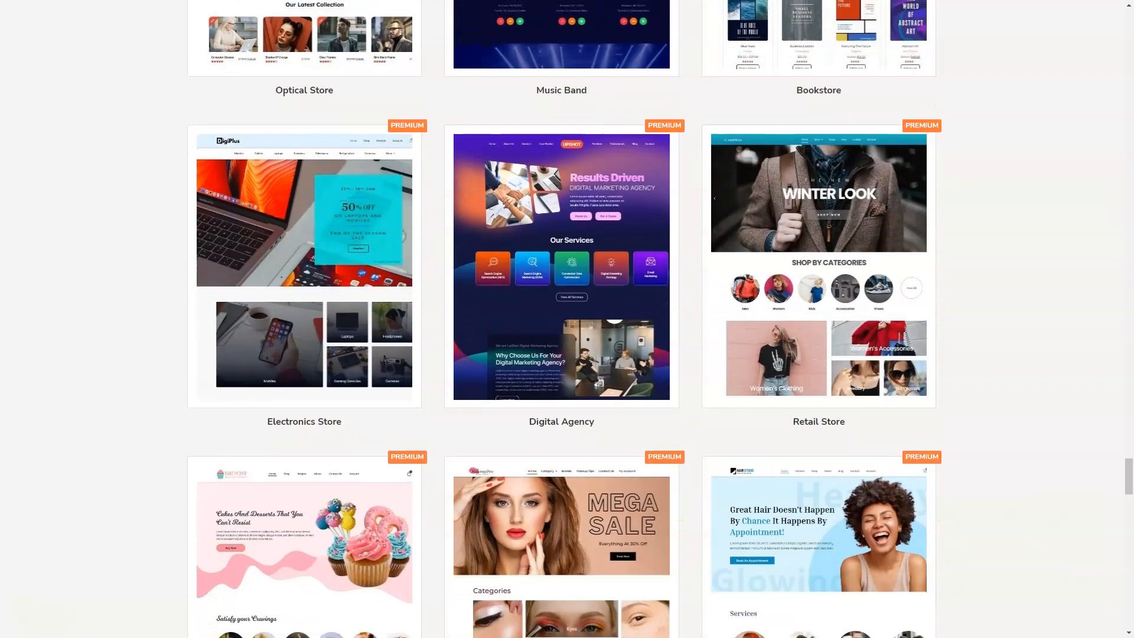
scroll(down, 3)
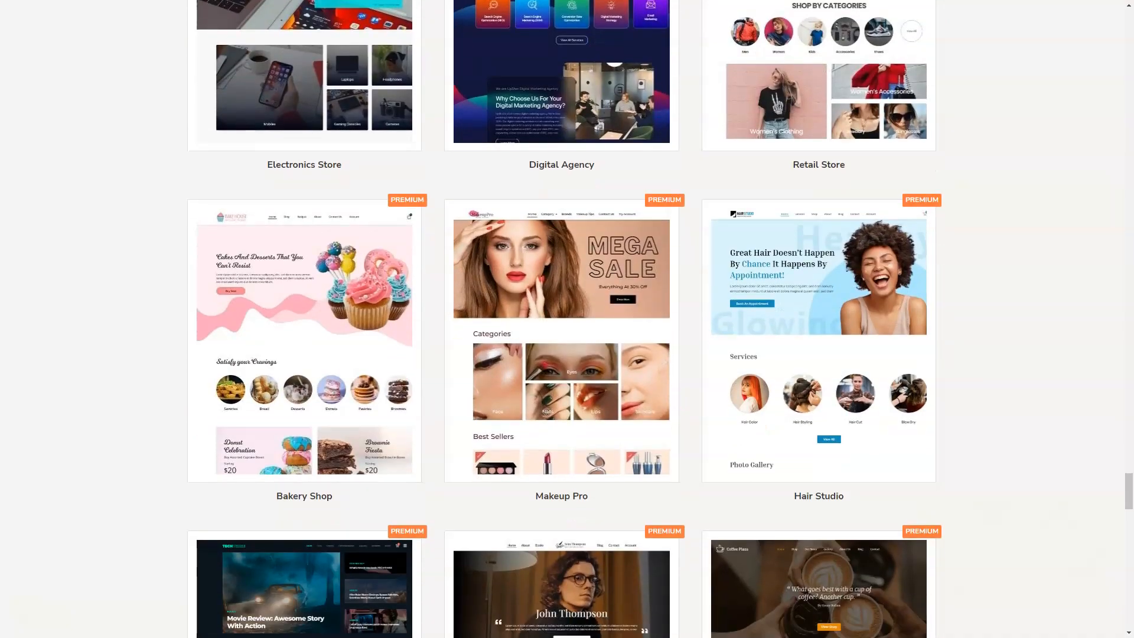
scroll(down, 3)
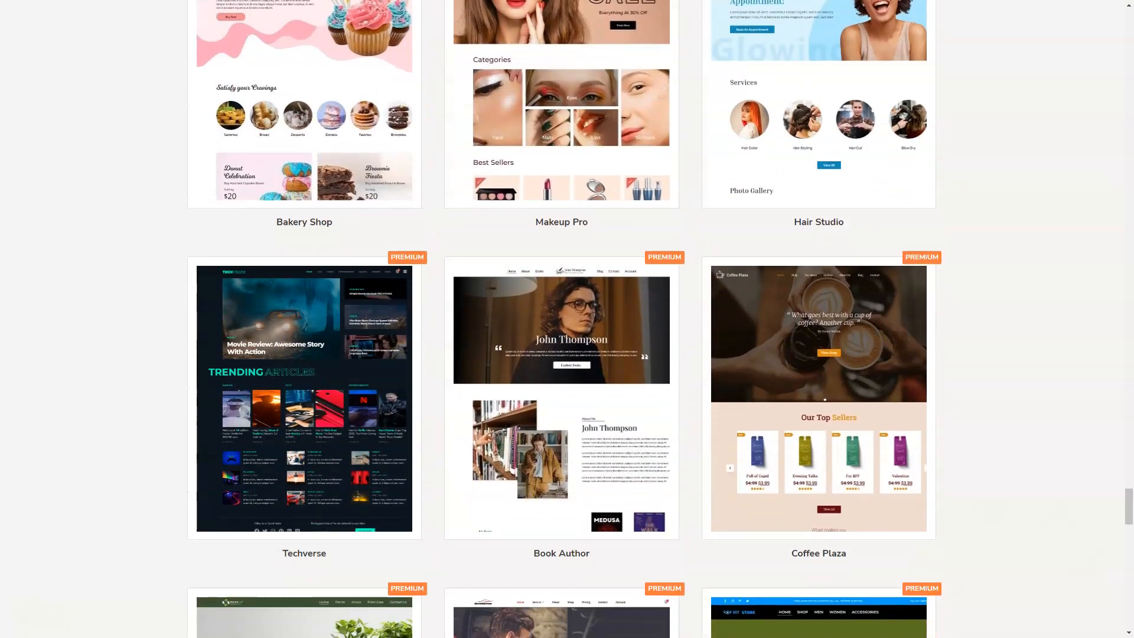
scroll(down, 3)
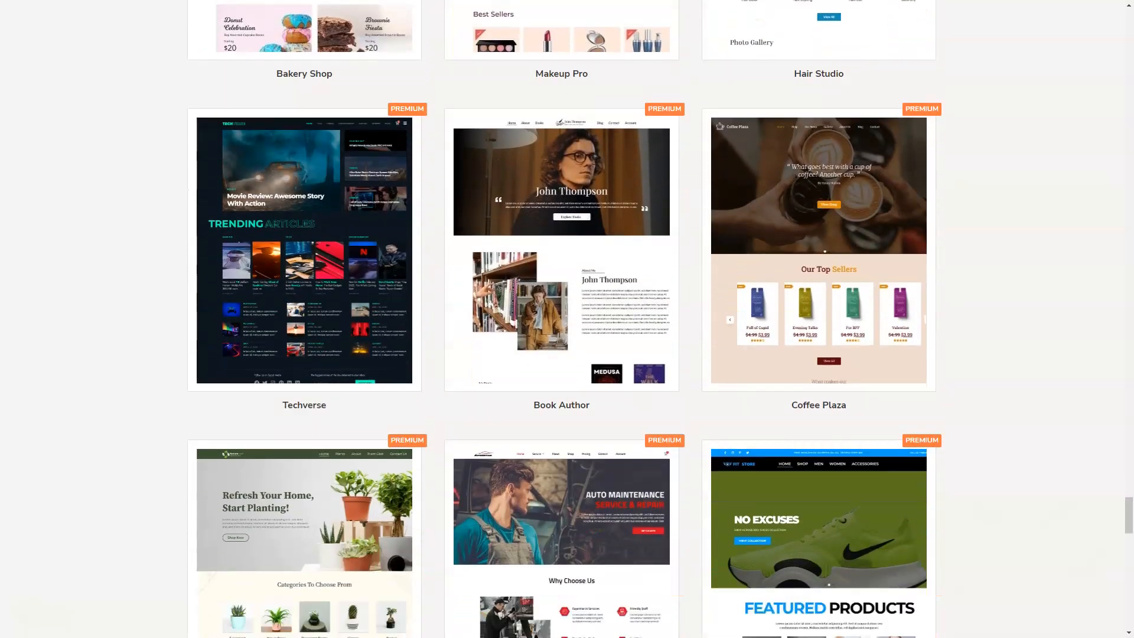
scroll(down, 3)
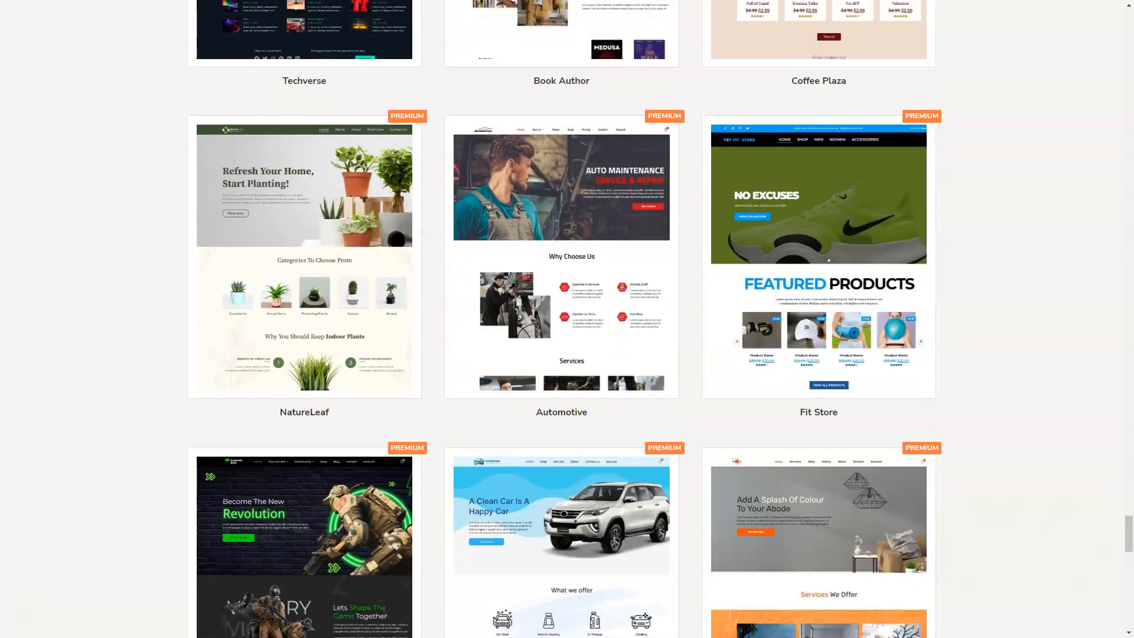